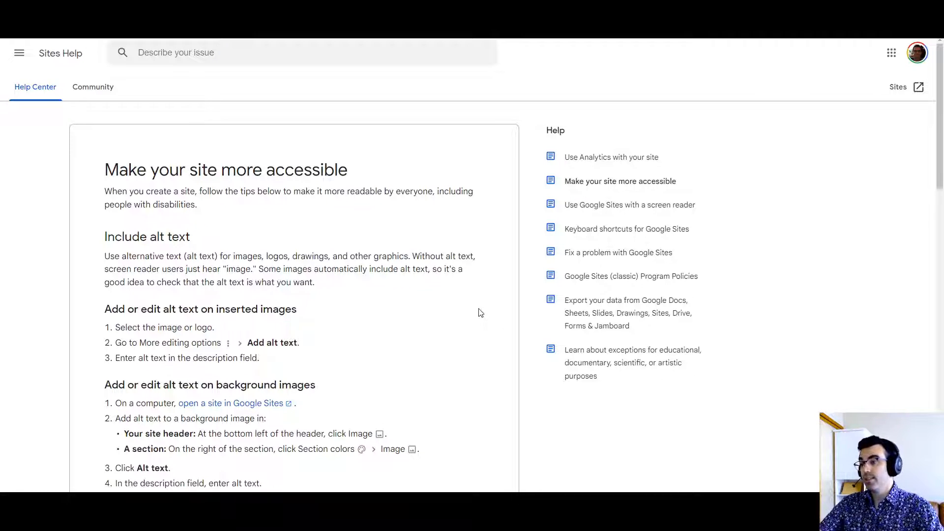
# Review the site logo's brand image settings and its alt text description in site settings.
pyautogui.scroll(-3)
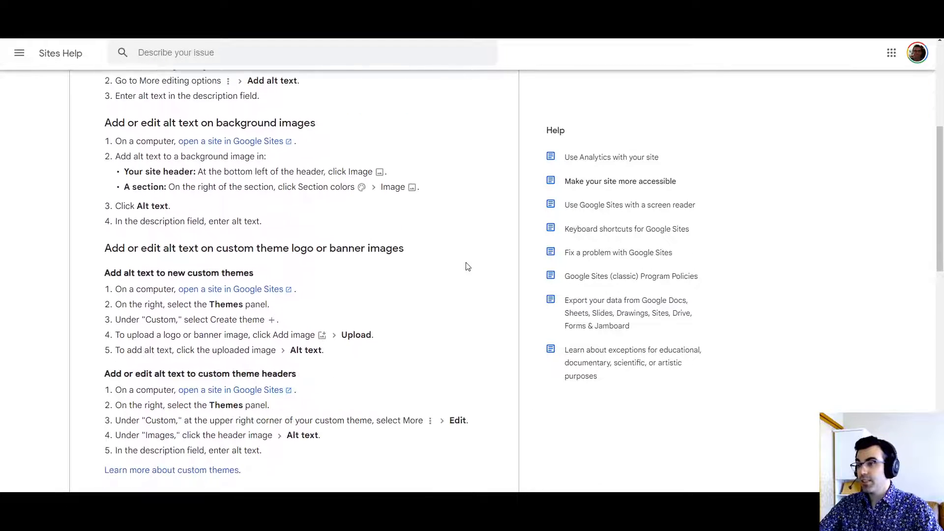
pyautogui.scroll(3)
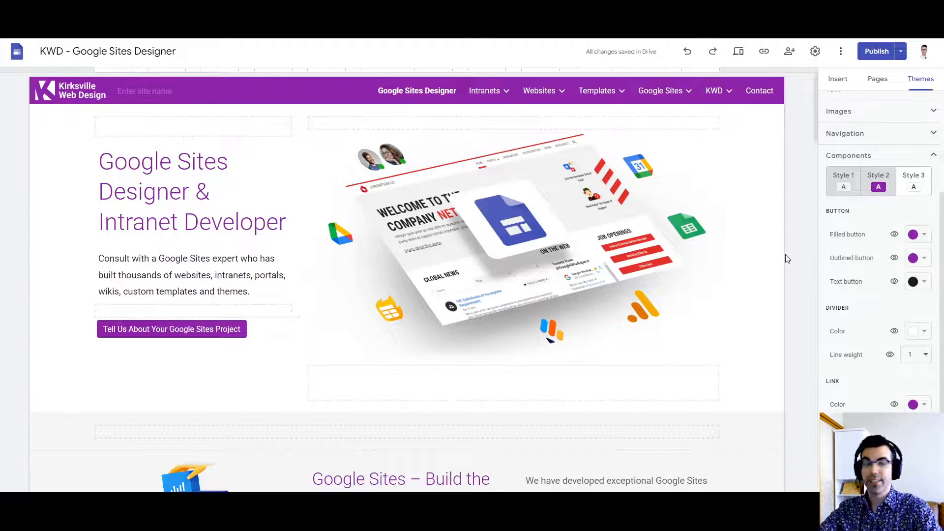
pyautogui.moveTo(805, 265)
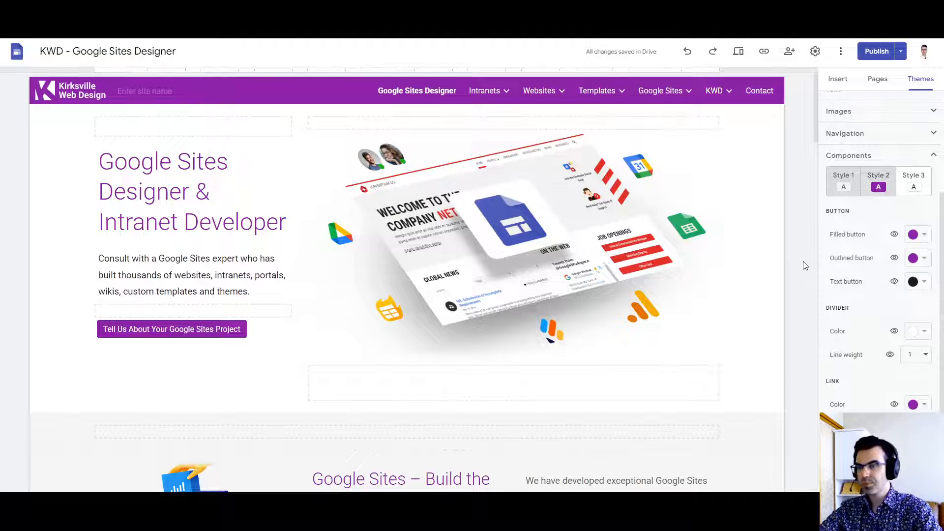
pyautogui.moveTo(806, 259)
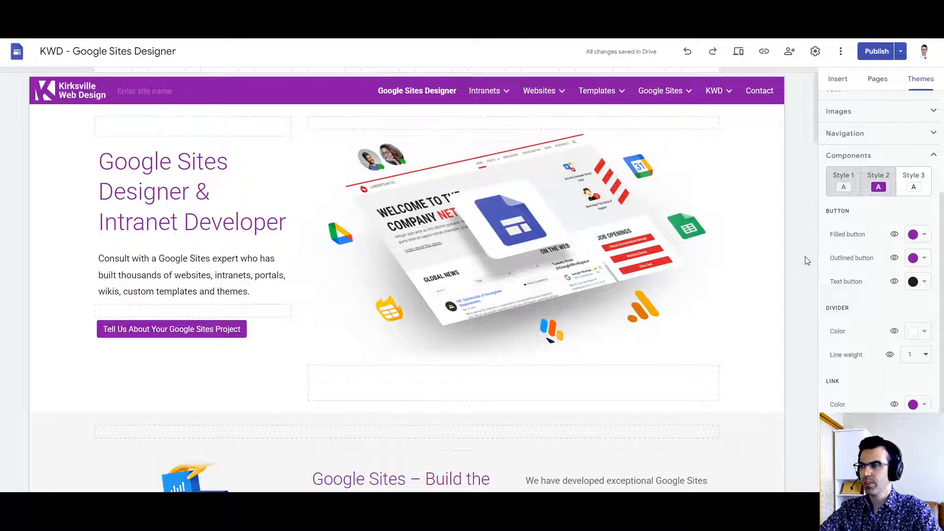
pyautogui.moveTo(817, 218)
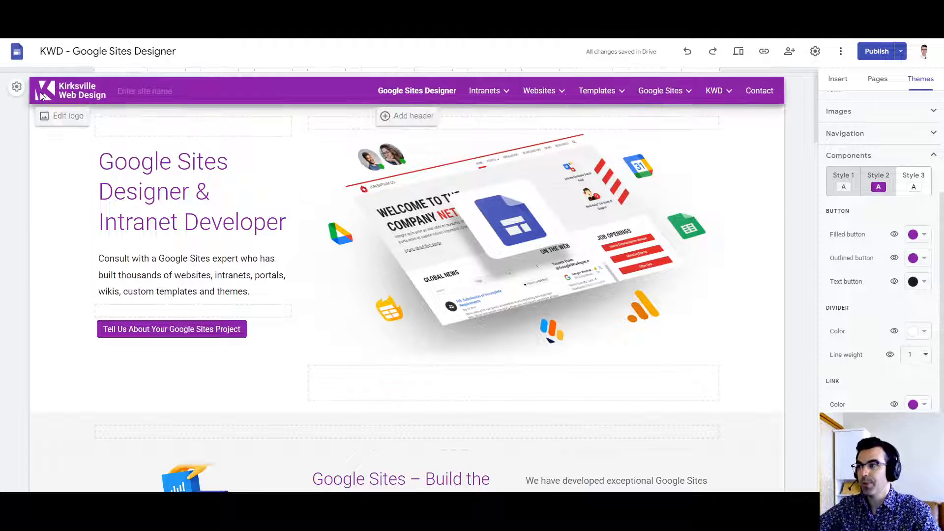
pyautogui.moveTo(17, 86)
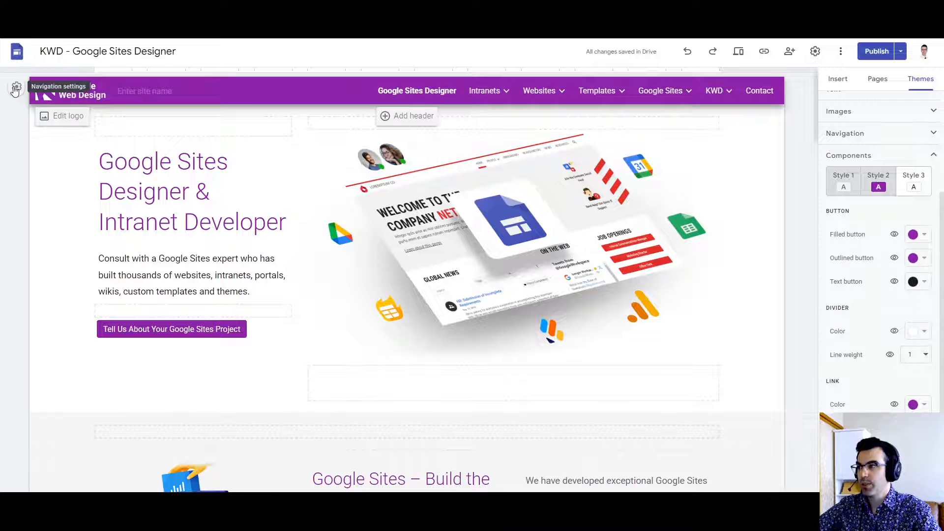
pyautogui.click(17, 90)
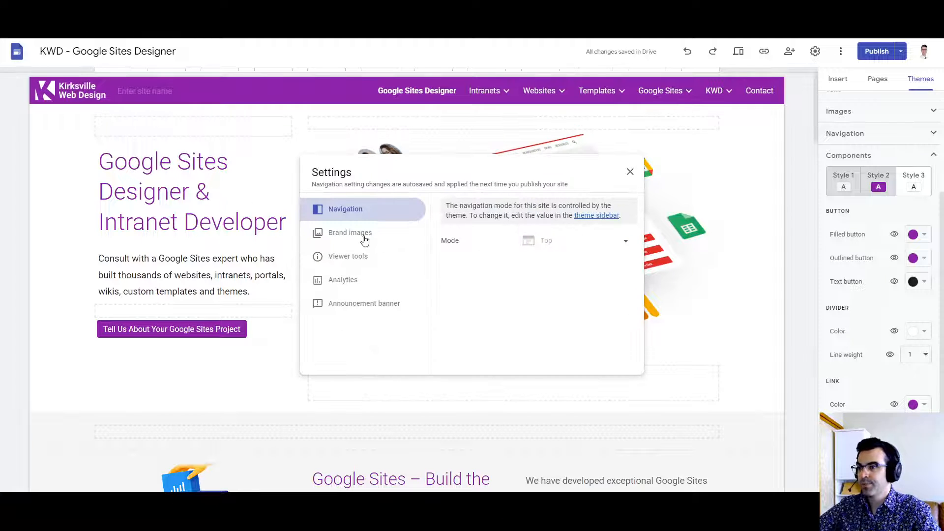
pyautogui.click(350, 232)
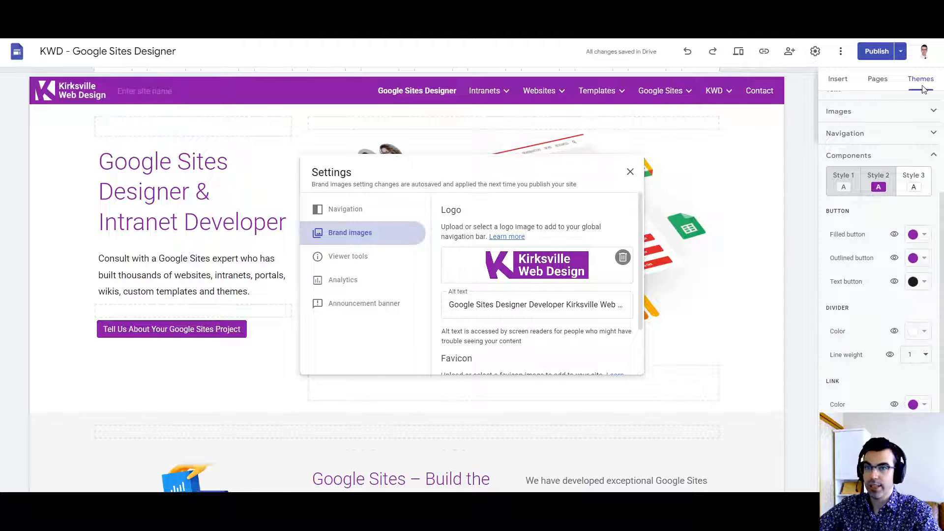
pyautogui.moveTo(910, 131)
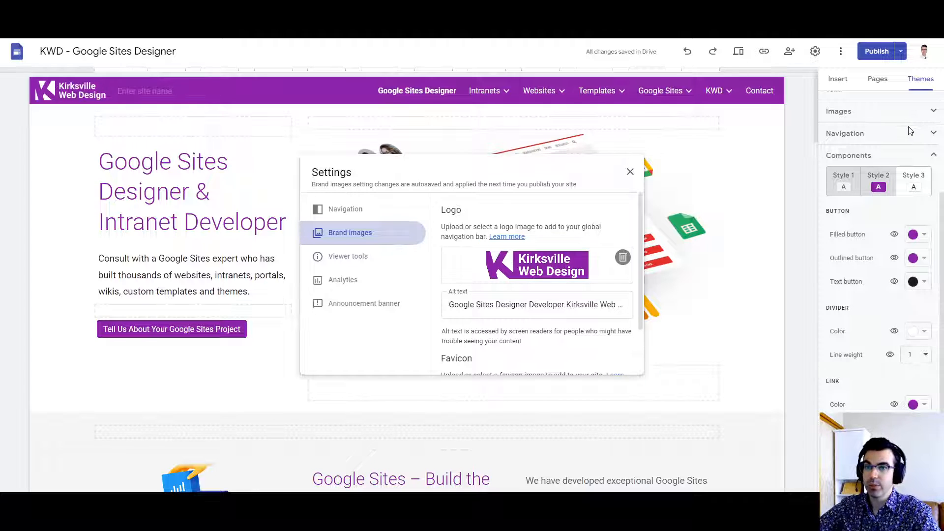
pyautogui.moveTo(767, 260)
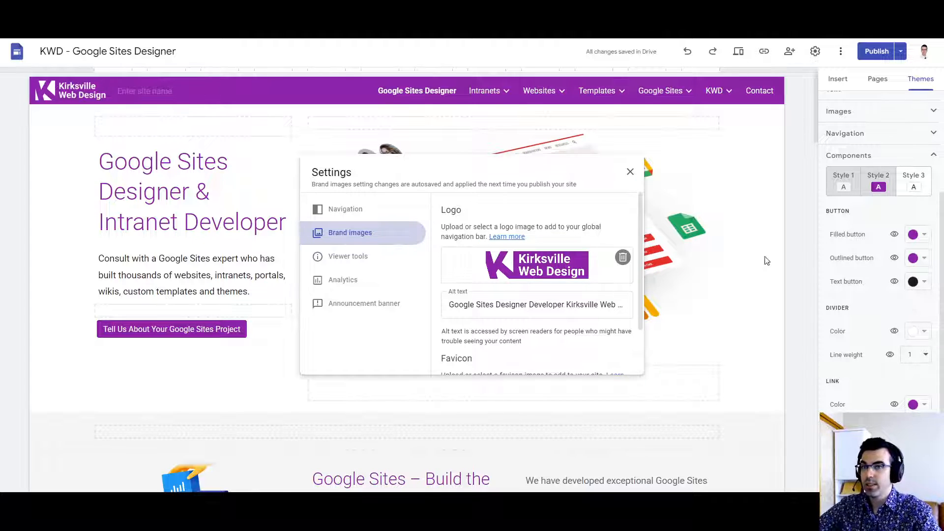
pyautogui.moveTo(497, 278)
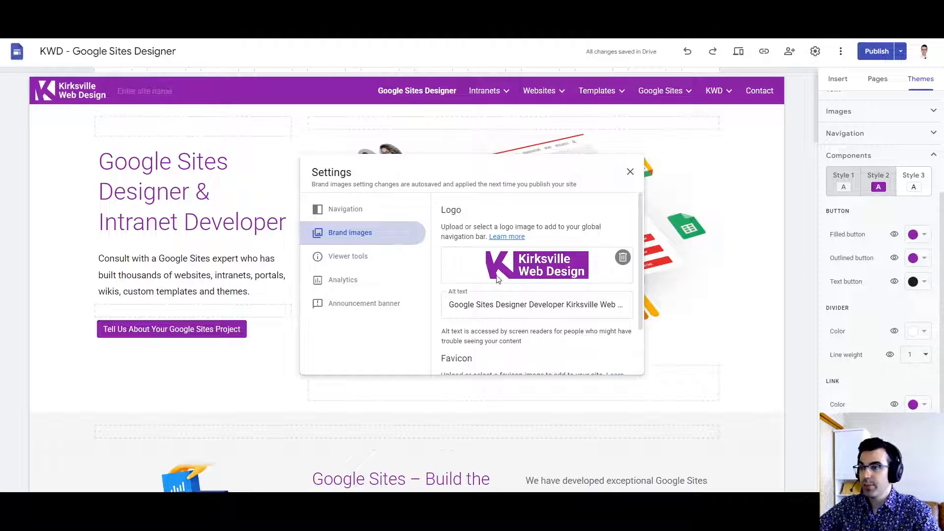
pyautogui.click(536, 304)
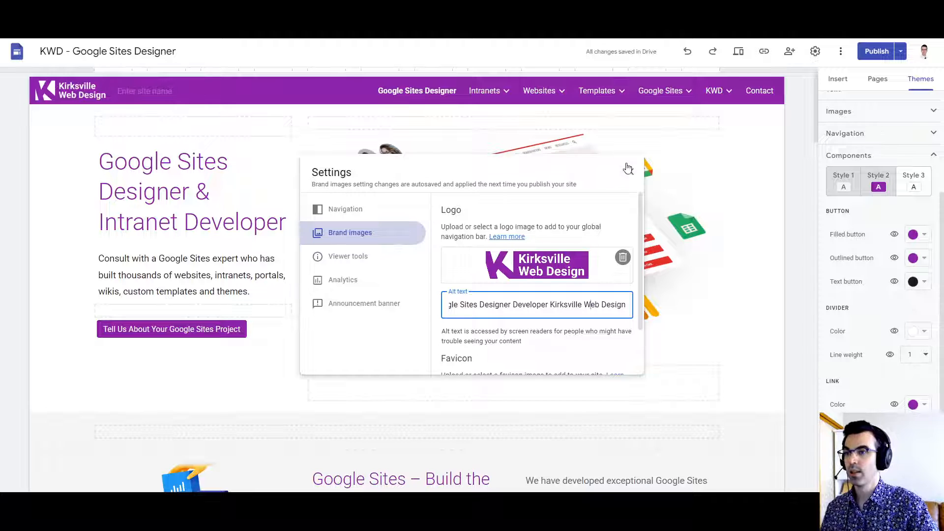
pyautogui.moveTo(631, 173)
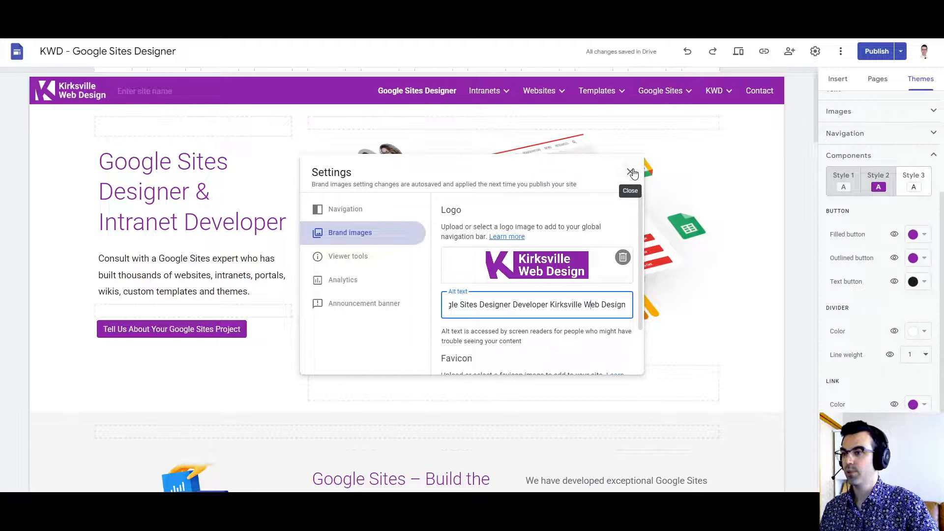
pyautogui.click(630, 173)
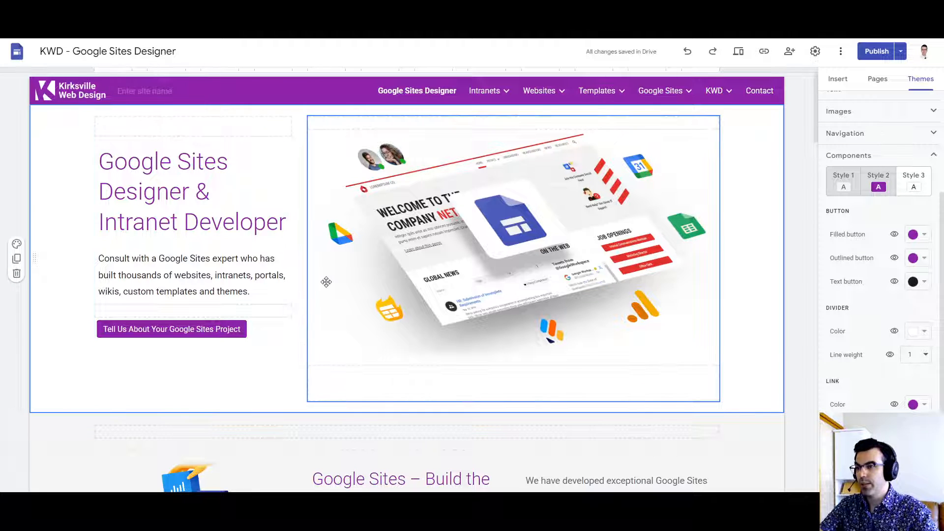
# Give the hero section a desks background image and bring up its alt text description.
pyautogui.click(16, 244)
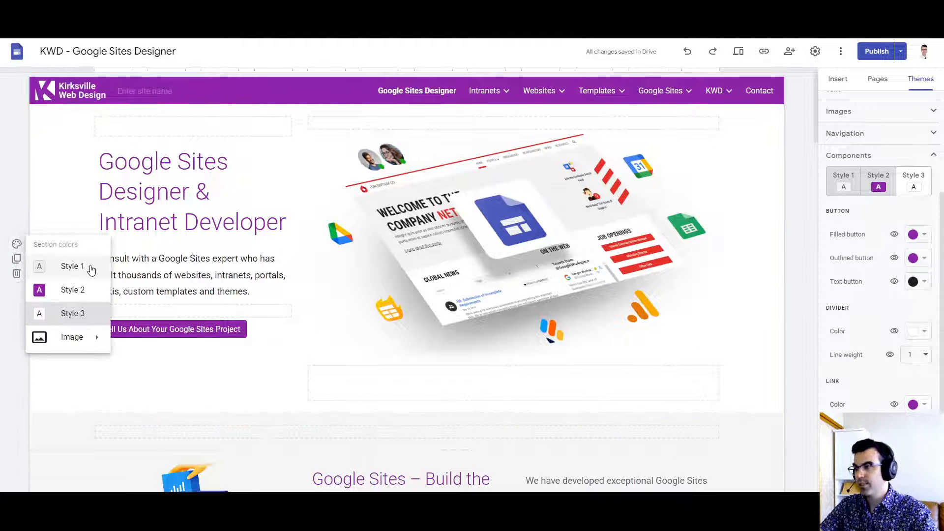
pyautogui.moveTo(87, 313)
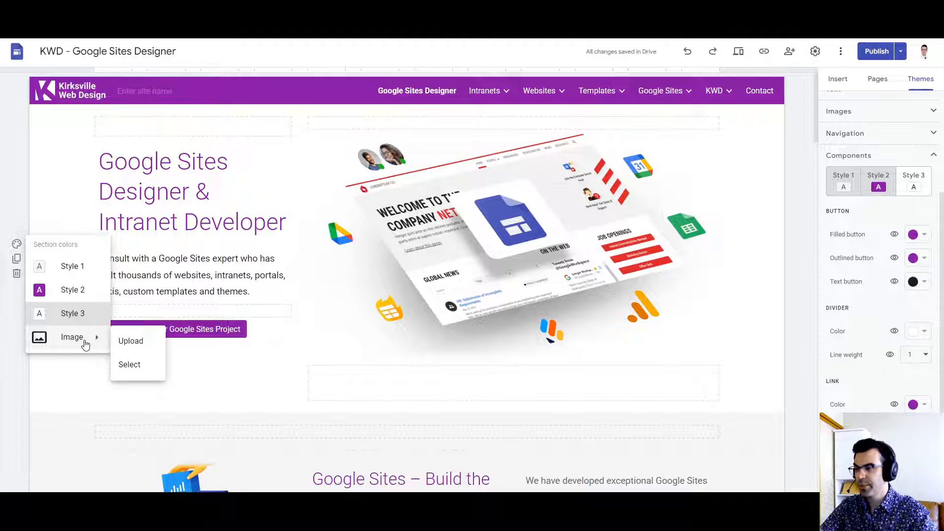
pyautogui.moveTo(41, 280)
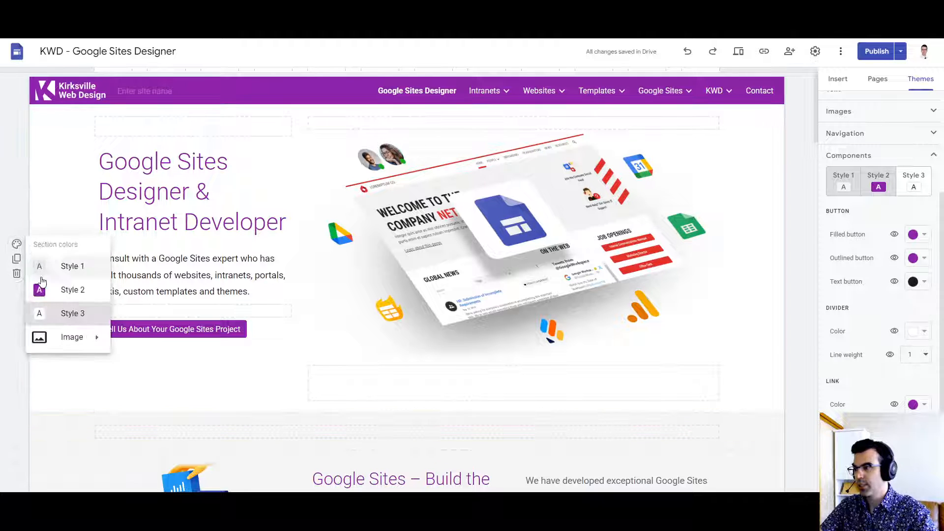
pyautogui.click(71, 337)
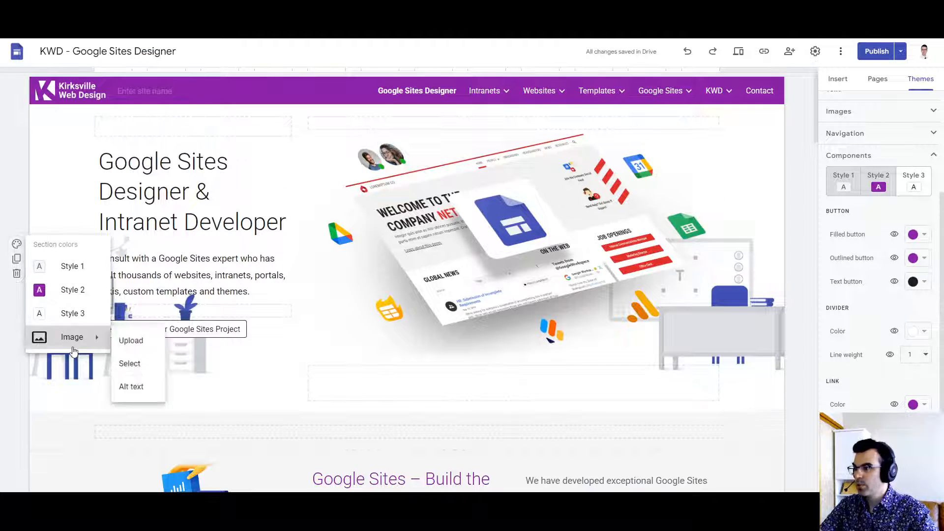
pyautogui.moveTo(130, 364)
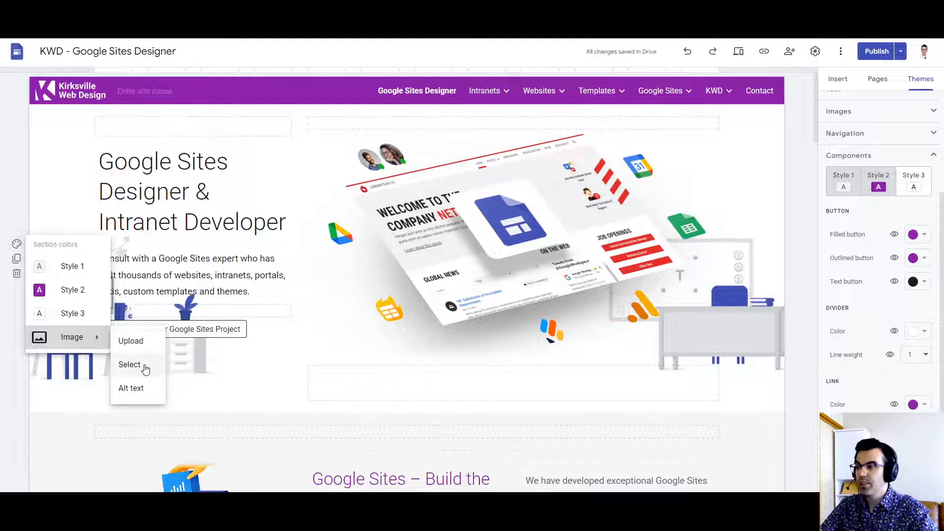
pyautogui.click(131, 387)
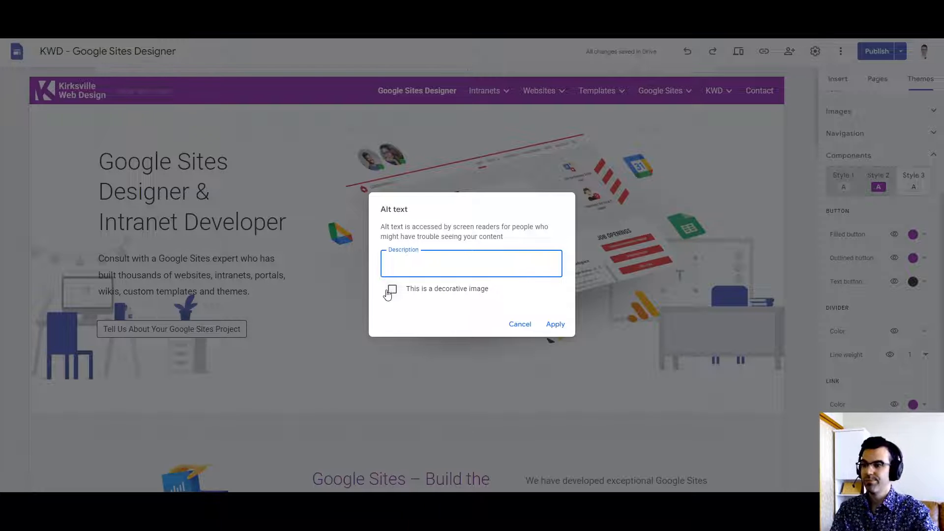
# Unmark decorative and enter the description "This is background with desks".
pyautogui.click(393, 289)
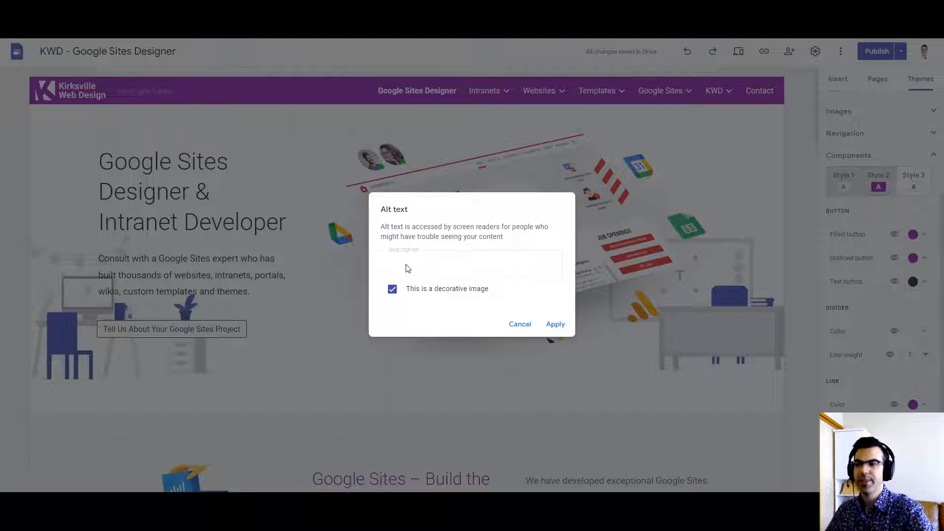
pyautogui.click(393, 289)
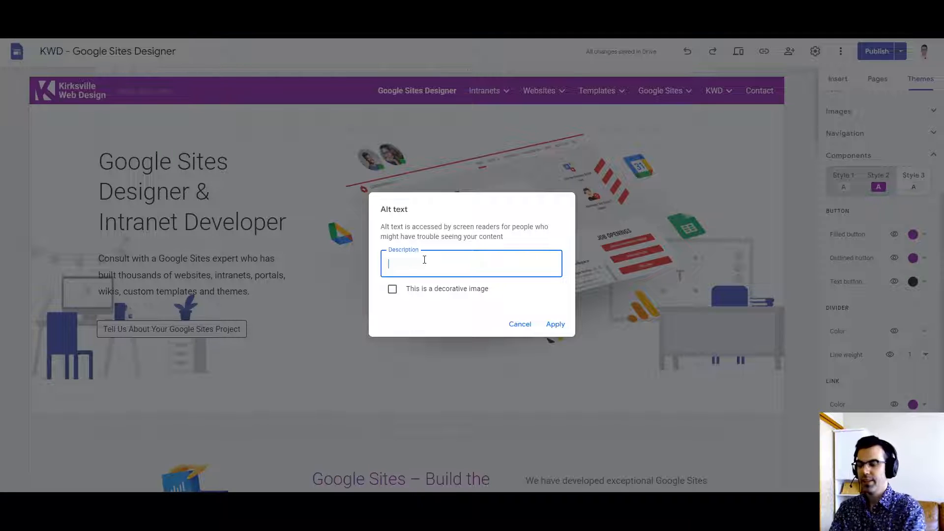
pyautogui.write('This is backgro')
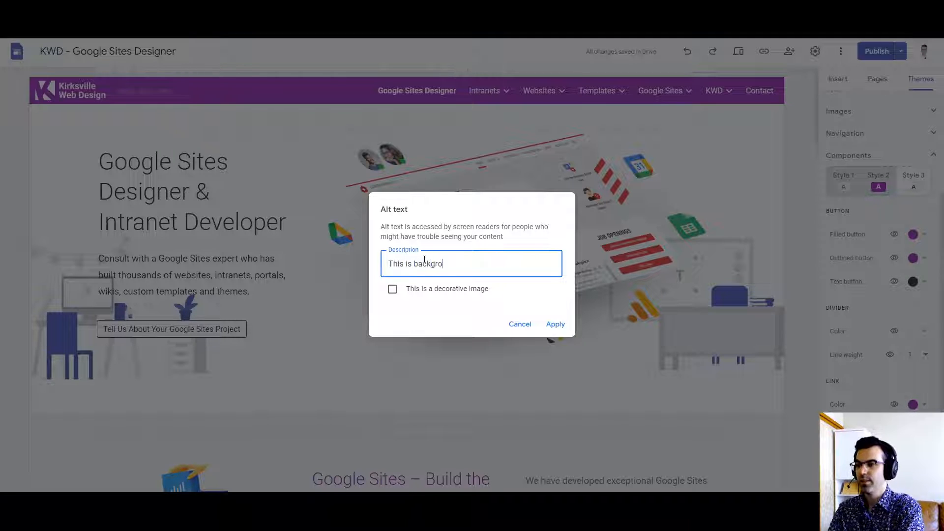
pyautogui.write('und with des')
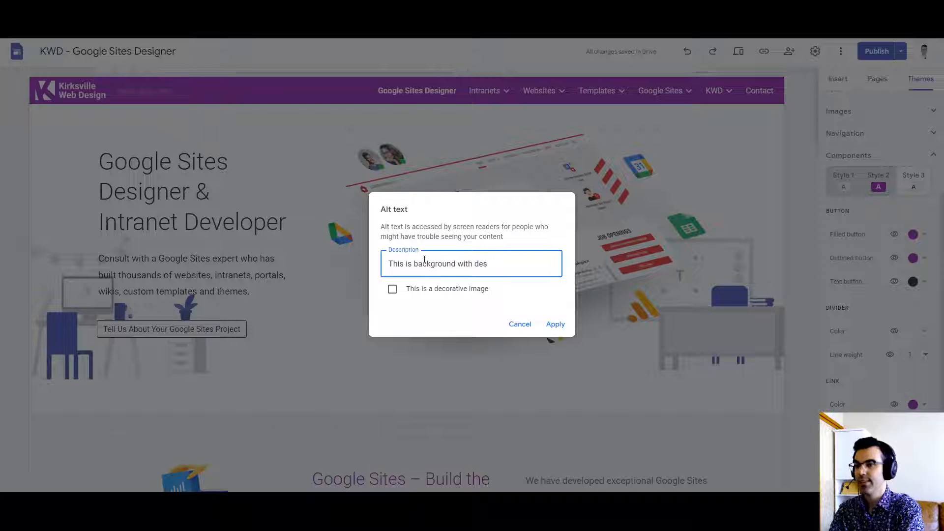
pyautogui.write('ks')
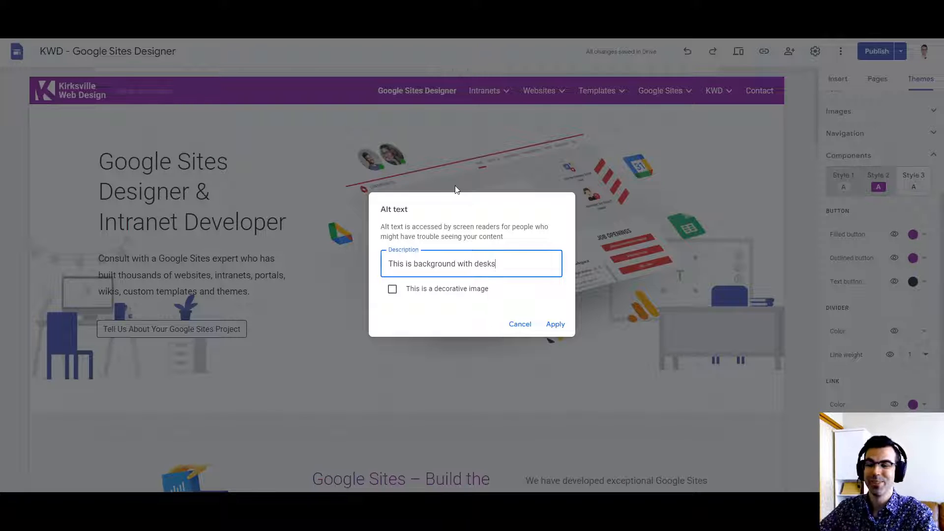
pyautogui.moveTo(514, 312)
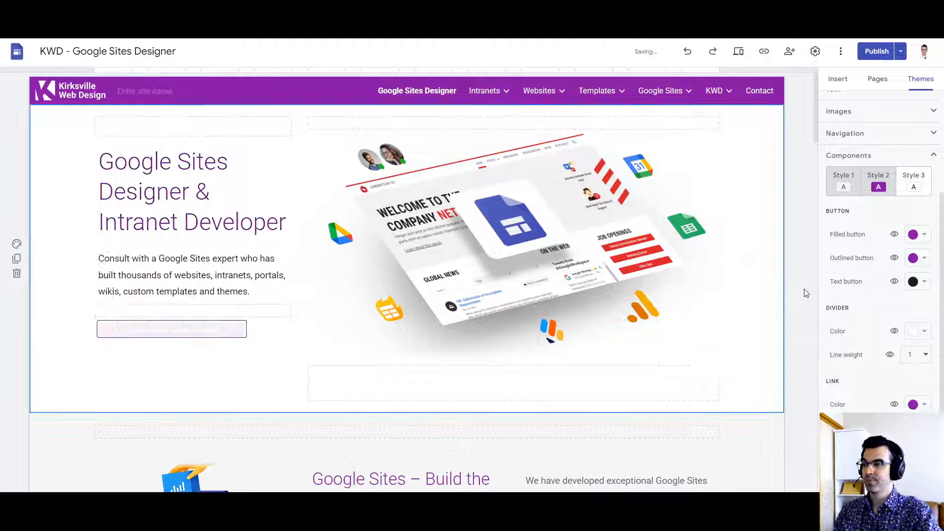
pyautogui.click(513, 259)
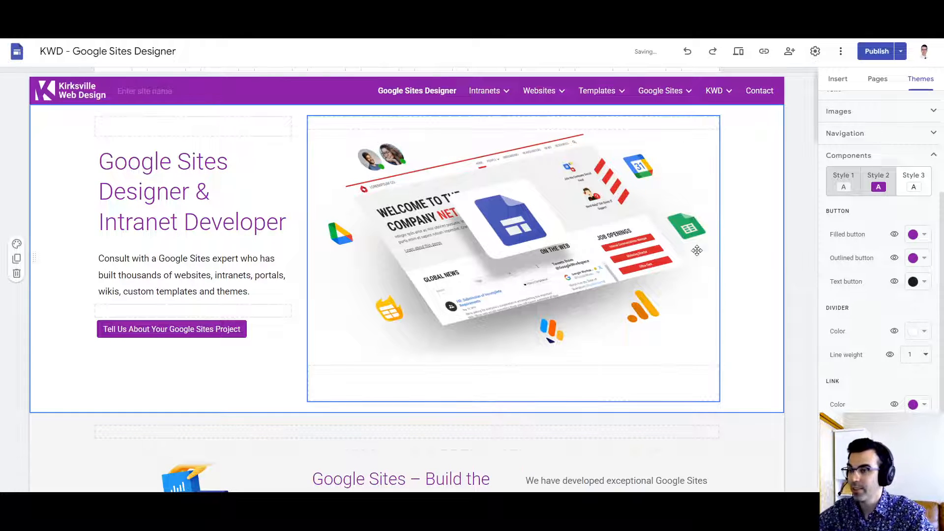
pyautogui.click(513, 241)
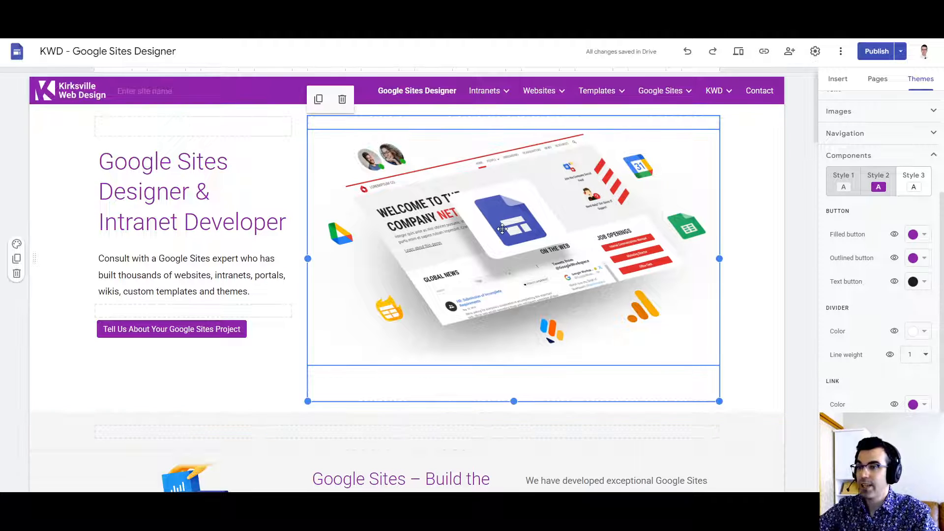
pyautogui.click(436, 114)
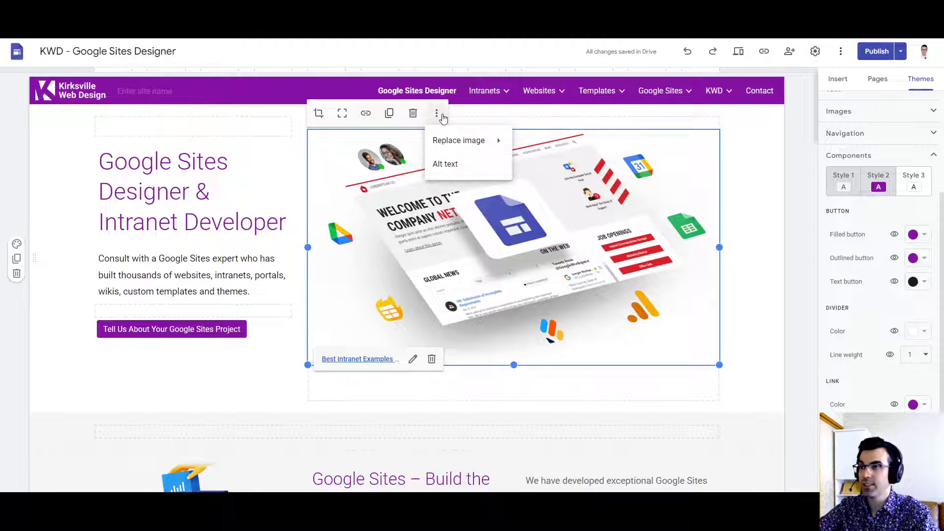
pyautogui.click(444, 164)
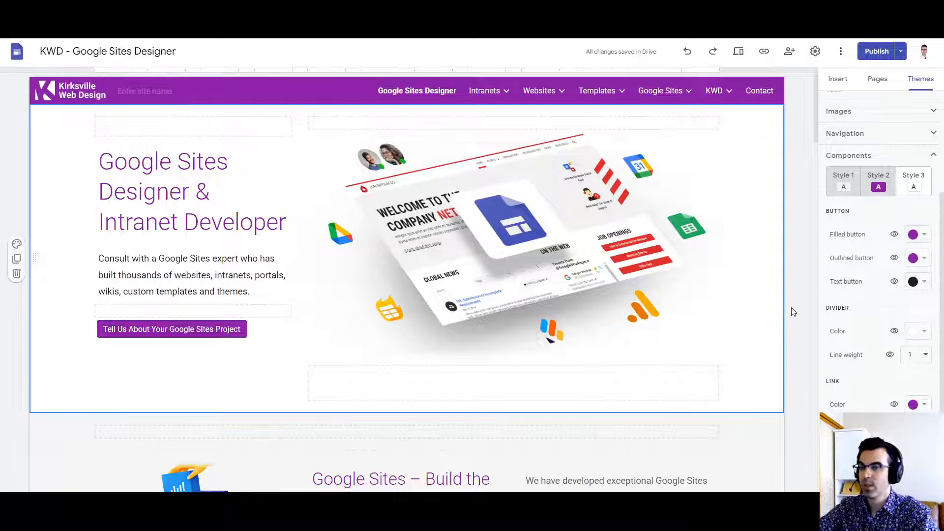
pyautogui.scroll(-3)
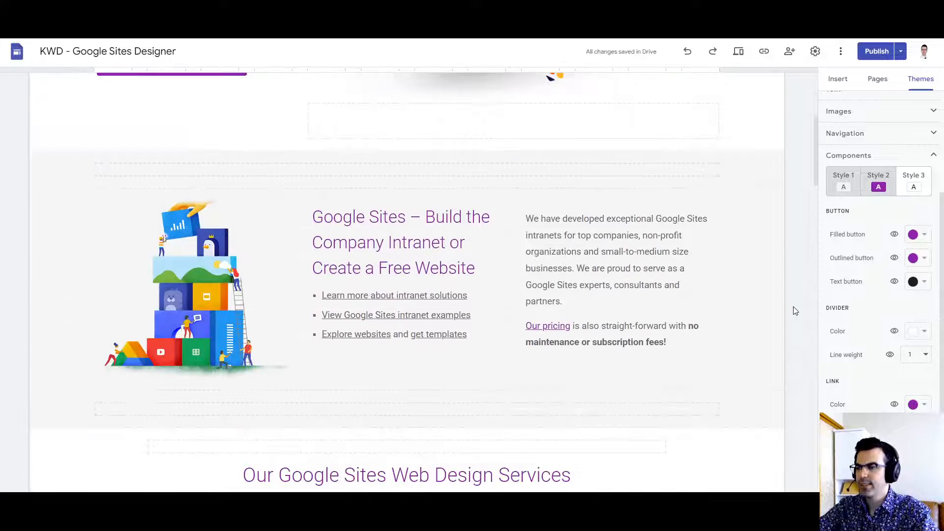
pyautogui.scroll(-3)
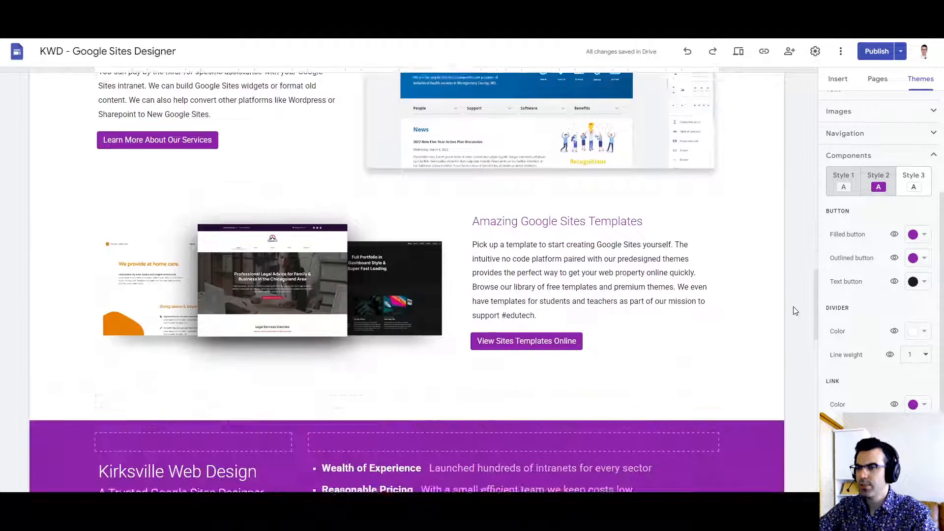
pyautogui.scroll(-3)
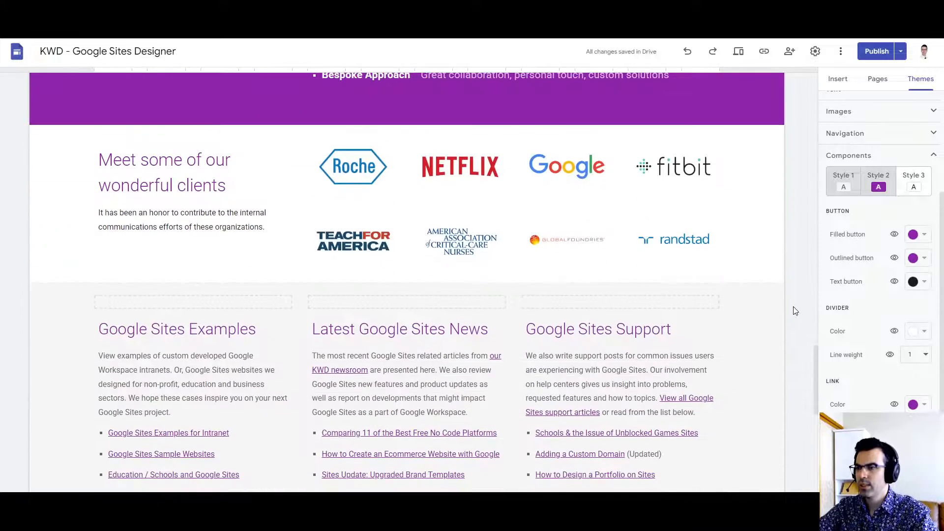
pyautogui.scroll(-3)
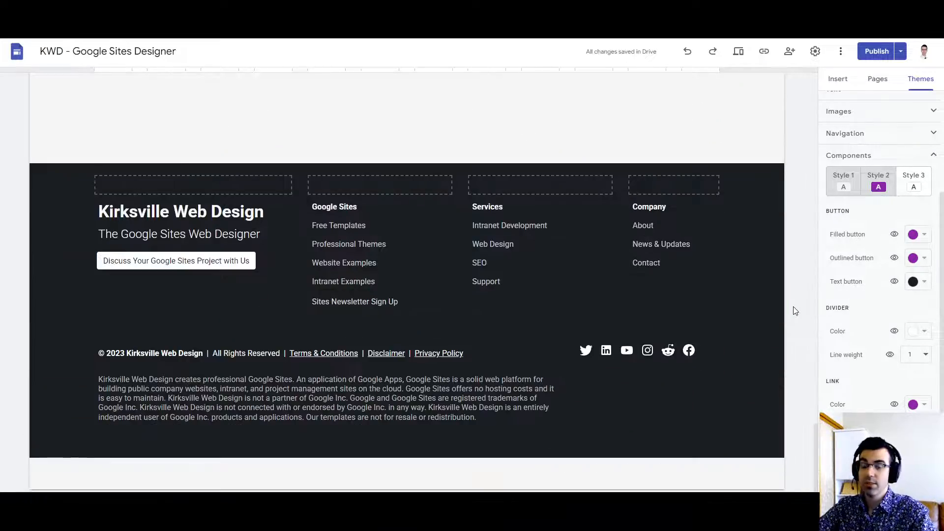
pyautogui.scroll(3)
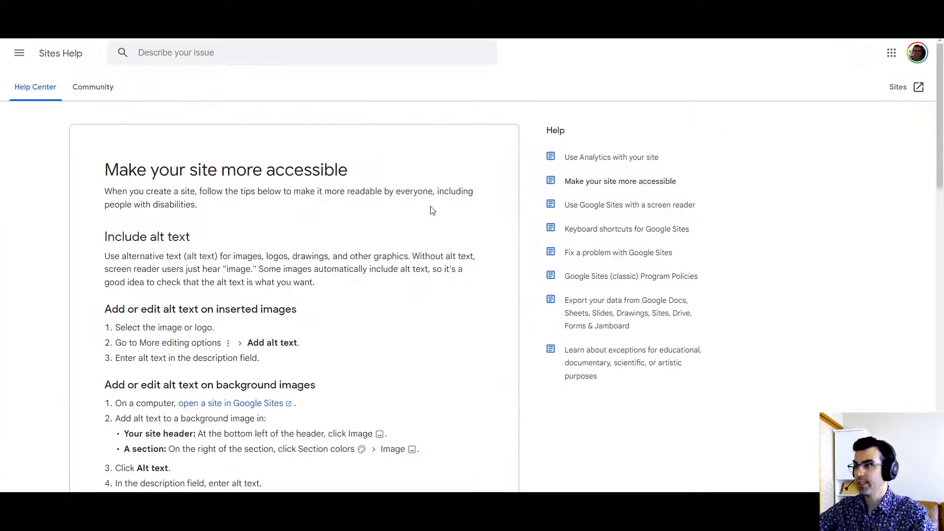
# Scroll through the article's alt text steps for background images and custom theme images.
pyautogui.scroll(-3)
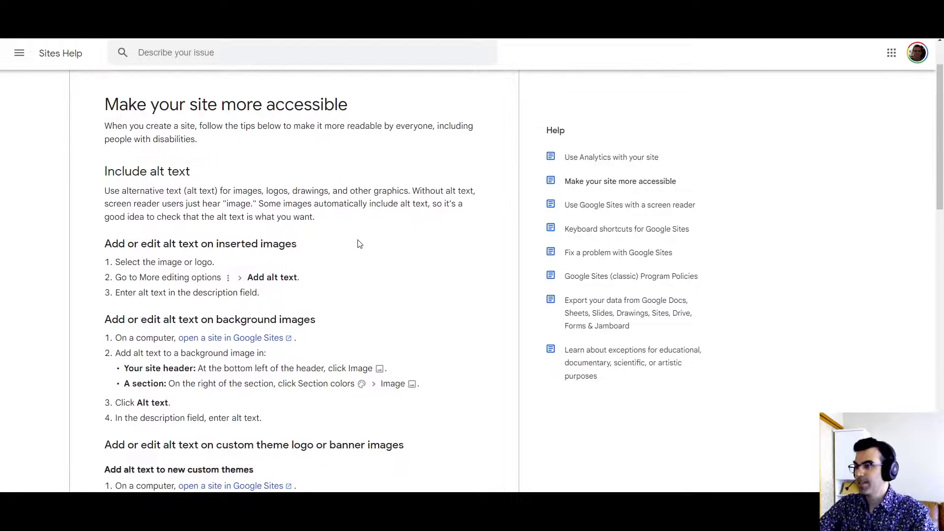
pyautogui.scroll(-3)
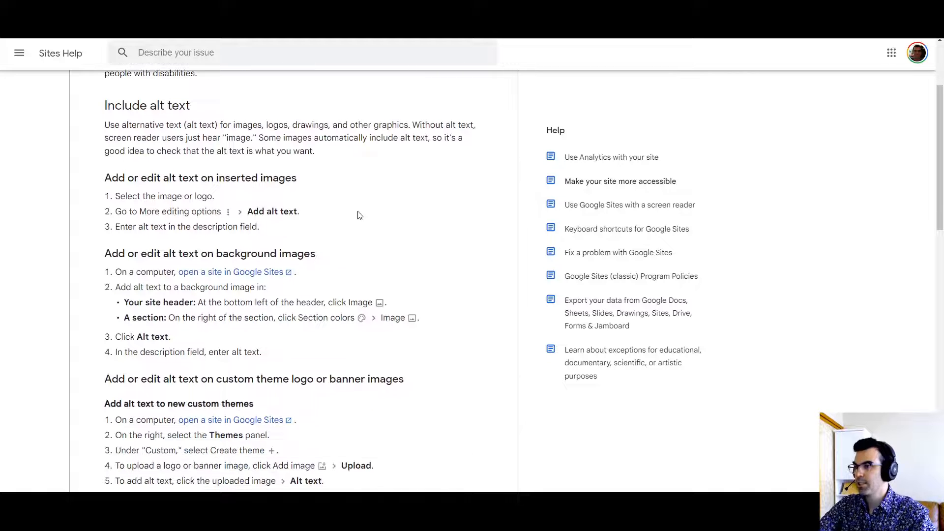
pyautogui.scroll(-3)
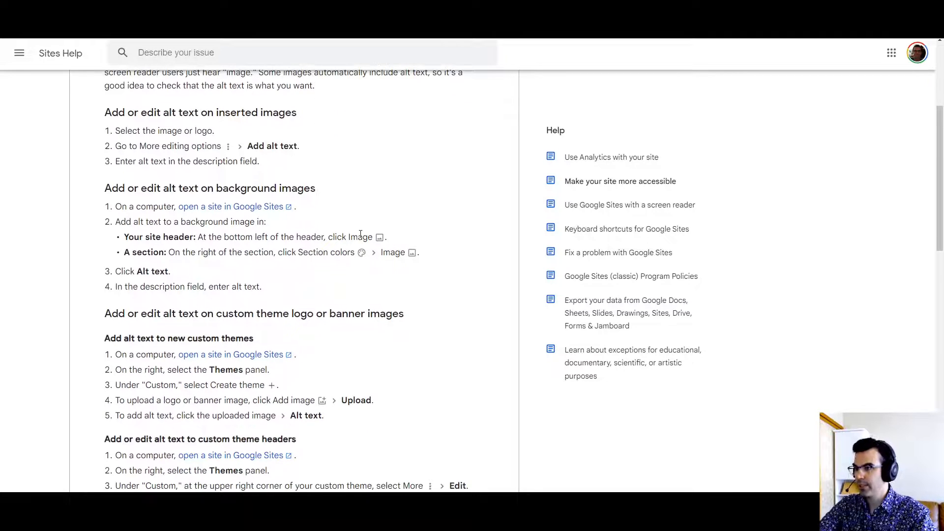
pyautogui.scroll(-3)
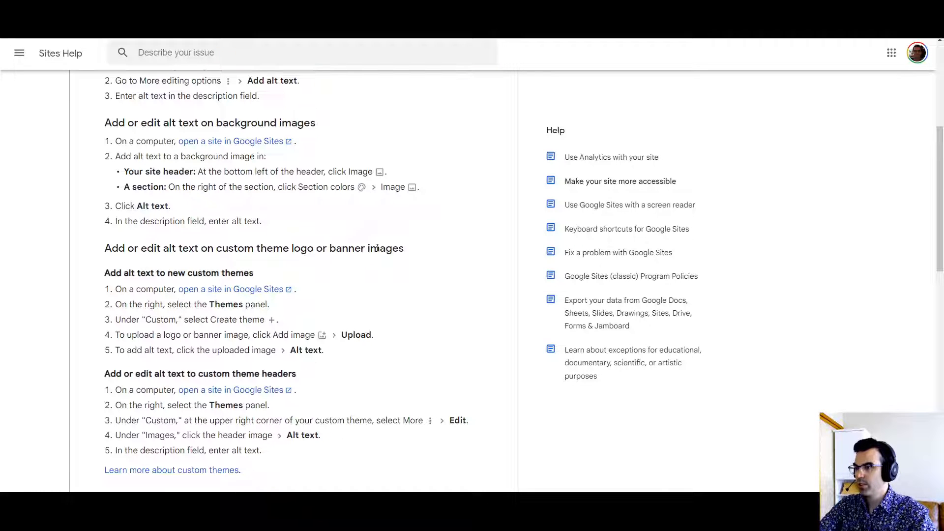
pyautogui.moveTo(255, 87)
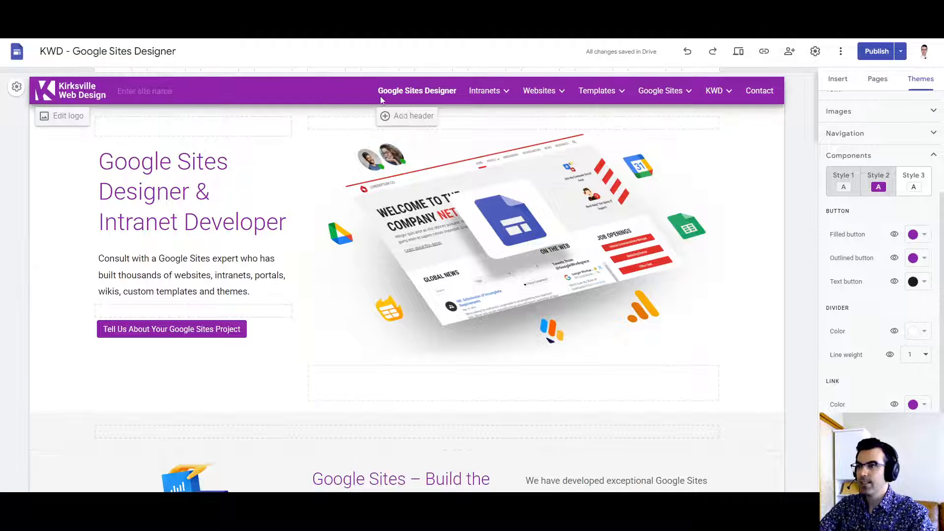
# Add a "Google Sites Designer" header and bring up the custom theme's image settings.
pyautogui.click(406, 116)
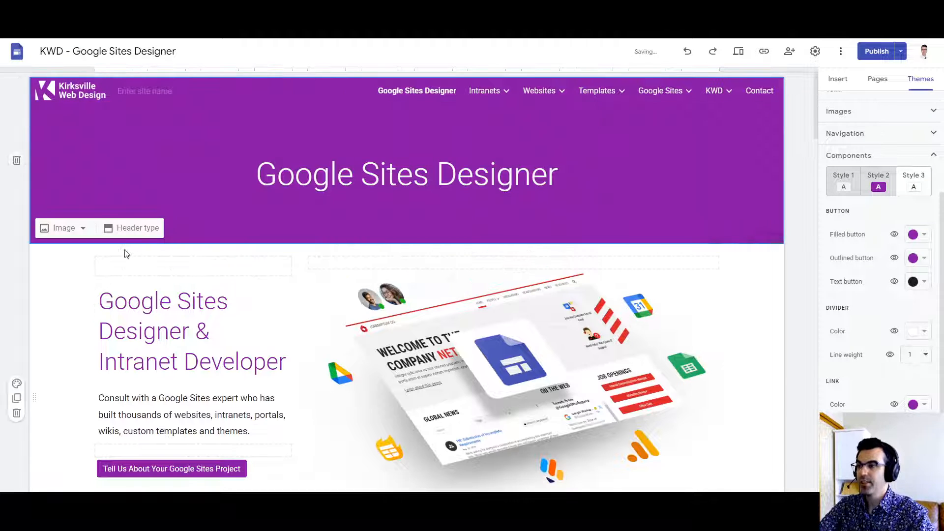
pyautogui.click(130, 227)
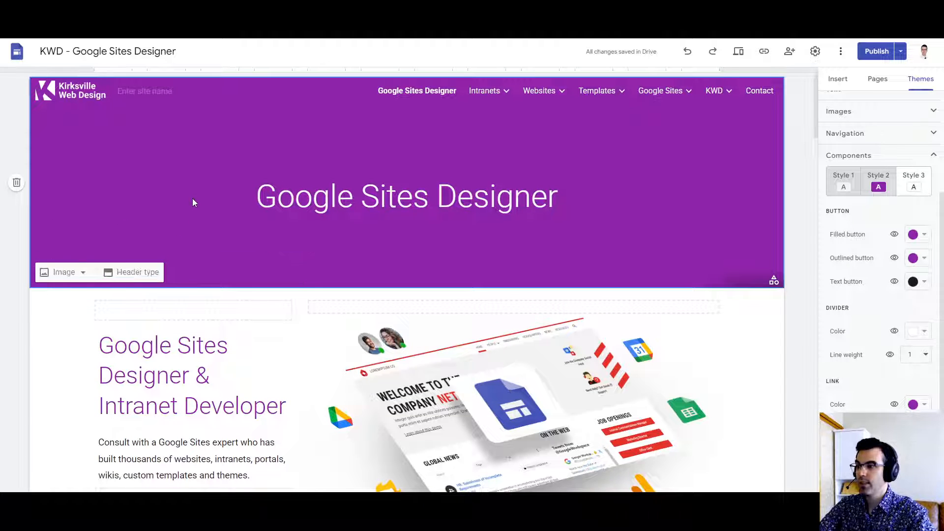
pyautogui.click(63, 272)
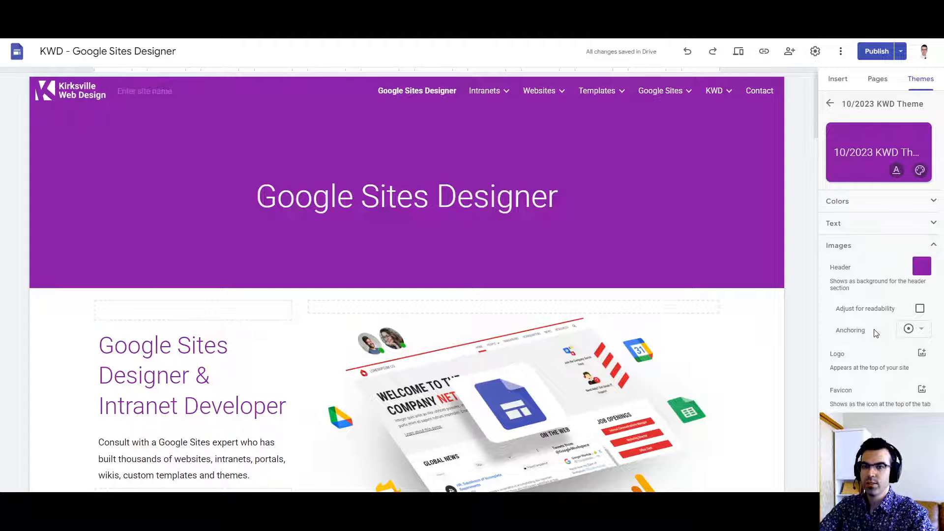
# Check the theme header image's alt text and cancel without changing it.
pyautogui.click(921, 265)
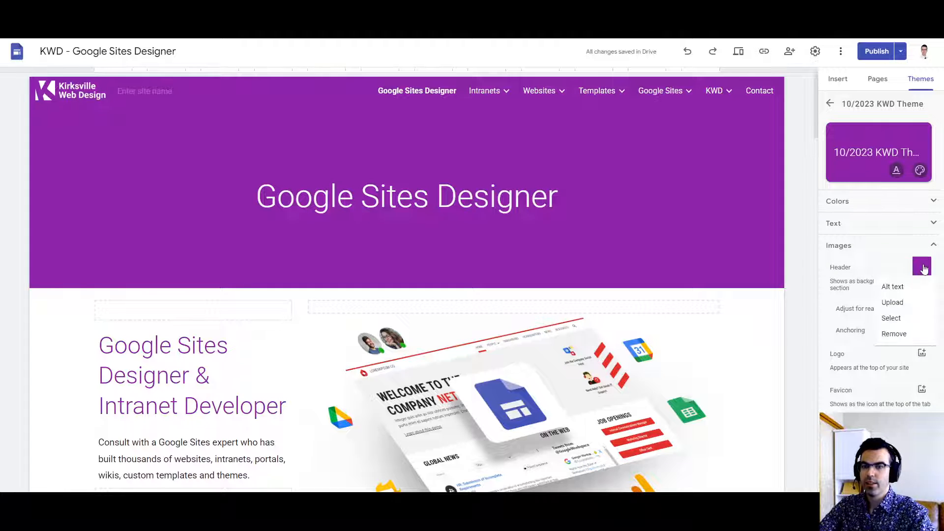
pyautogui.click(891, 286)
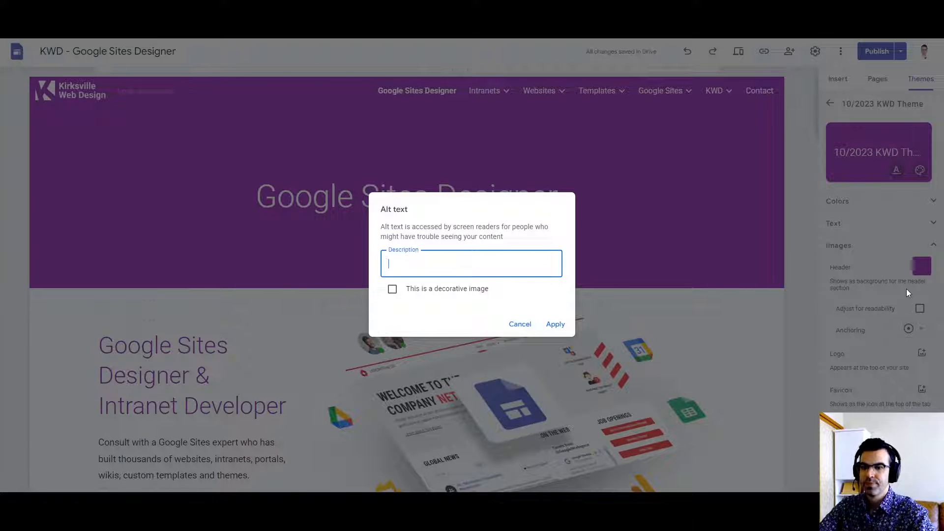
pyautogui.moveTo(626, 245)
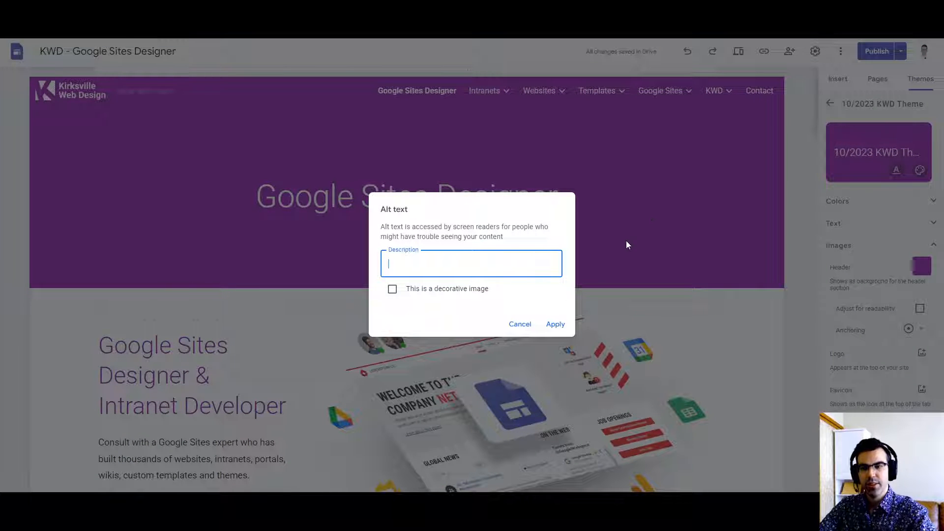
pyautogui.moveTo(520, 324)
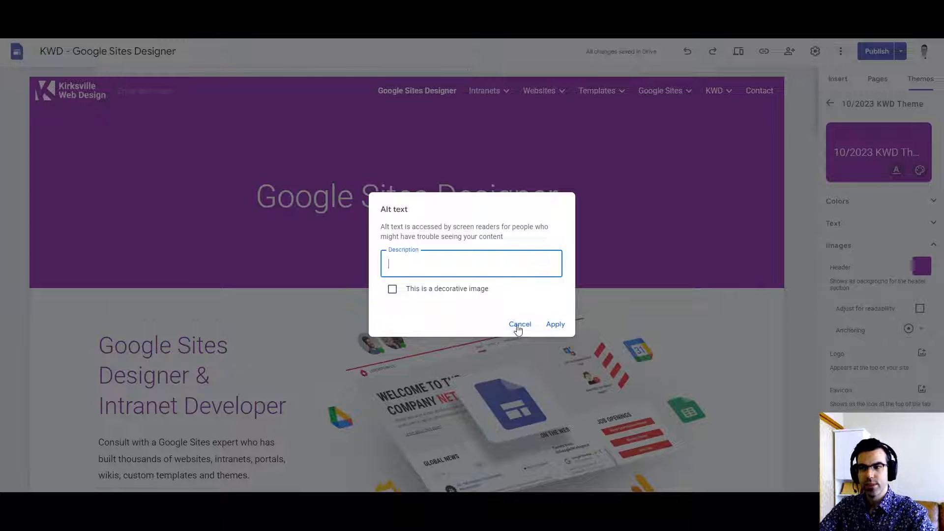
pyautogui.click(519, 323)
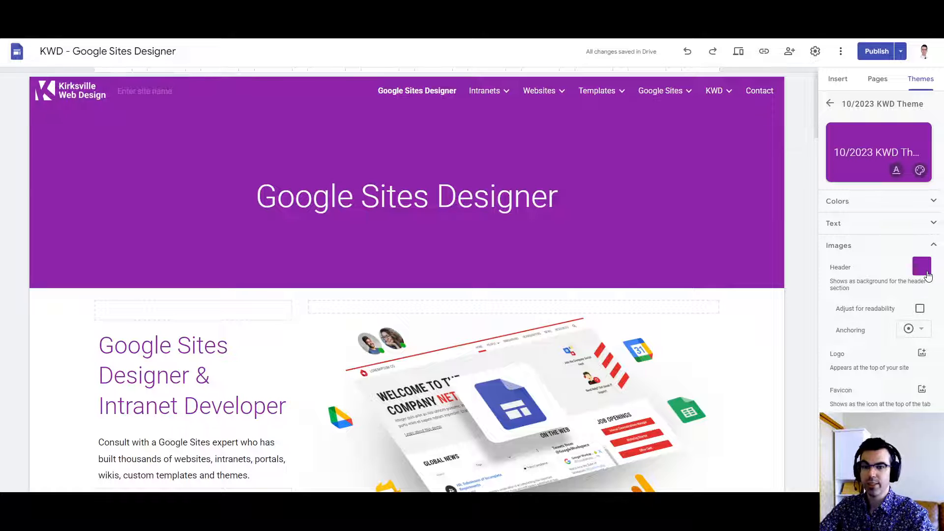
# Start choosing a favicon image file for the custom theme.
pyautogui.click(921, 353)
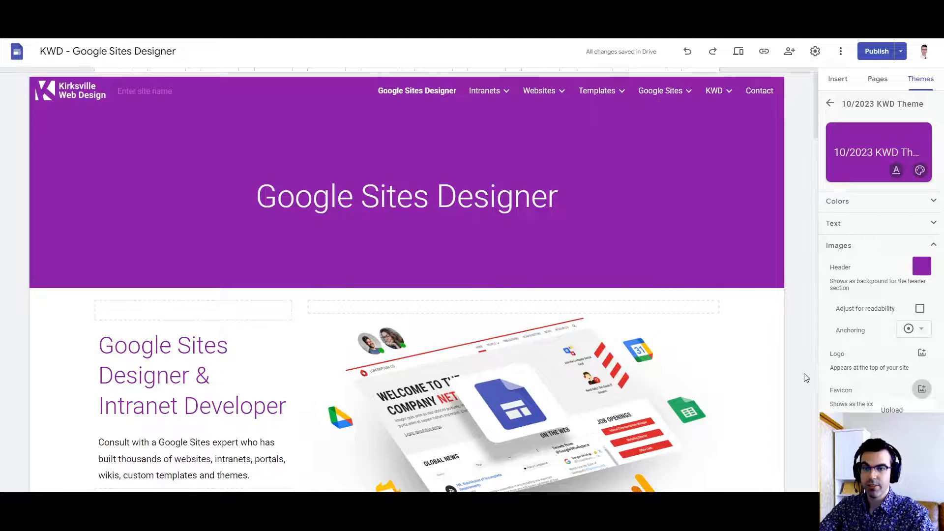
pyautogui.click(922, 390)
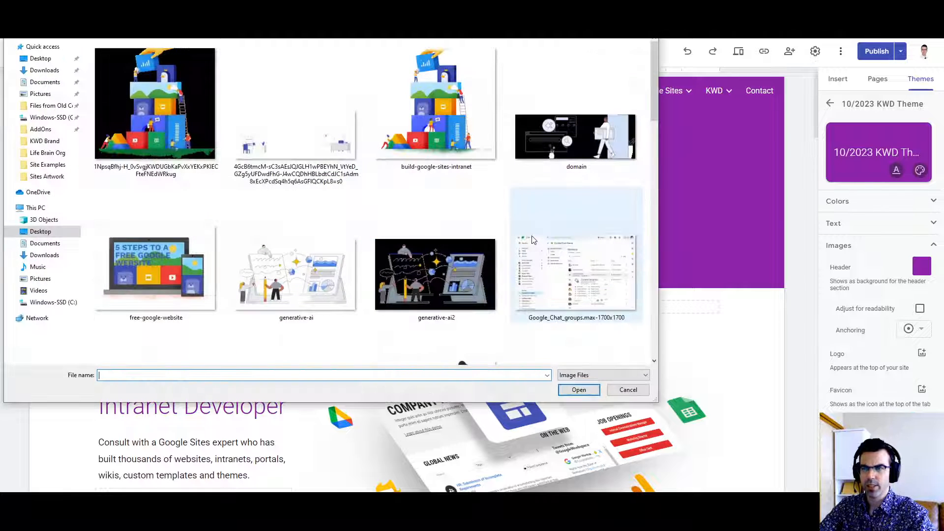
pyautogui.click(627, 389)
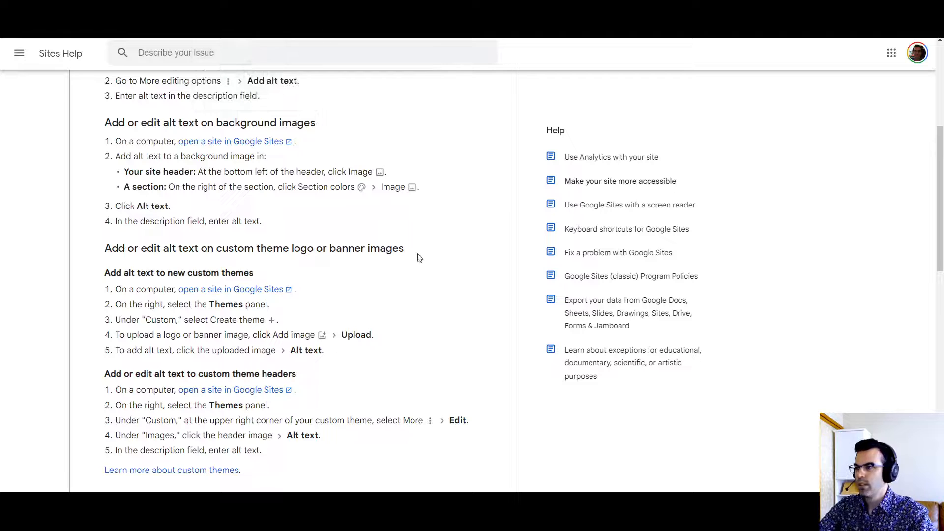
pyautogui.moveTo(361, 259)
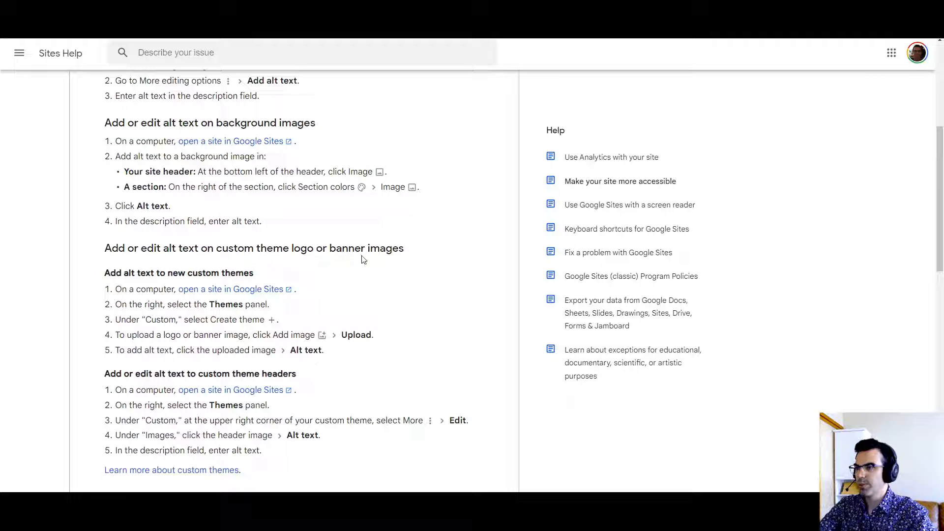
# Scroll the article to the custom theme header alt text steps and the high-contrast advice.
pyautogui.scroll(-3)
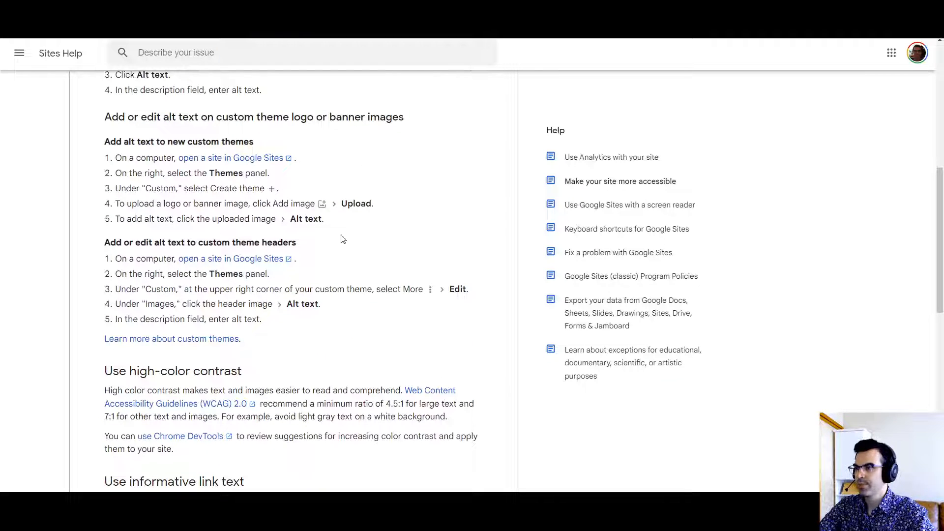
pyautogui.moveTo(352, 248)
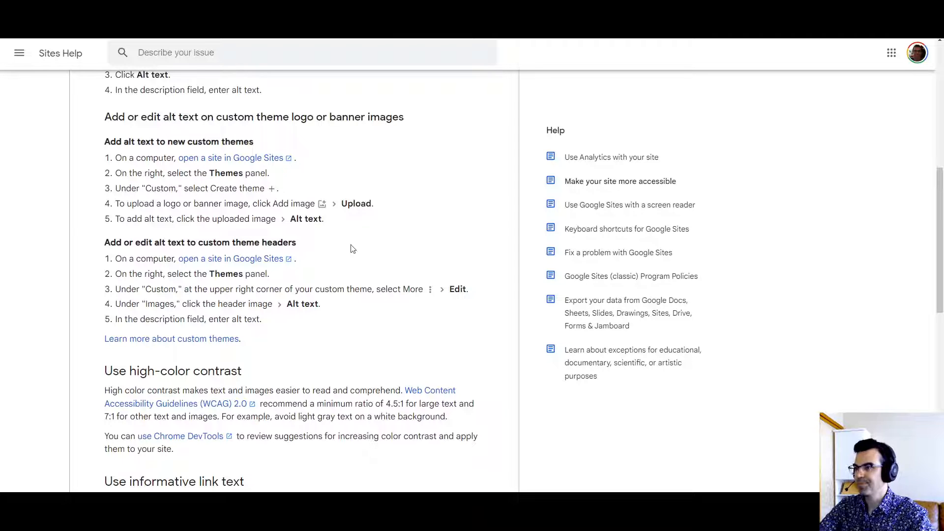
pyautogui.moveTo(360, 249)
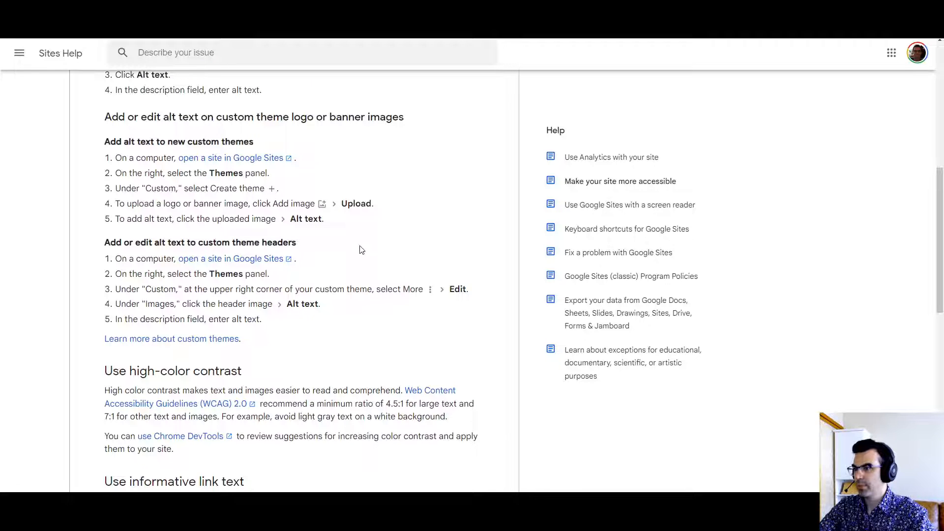
pyautogui.scroll(-3)
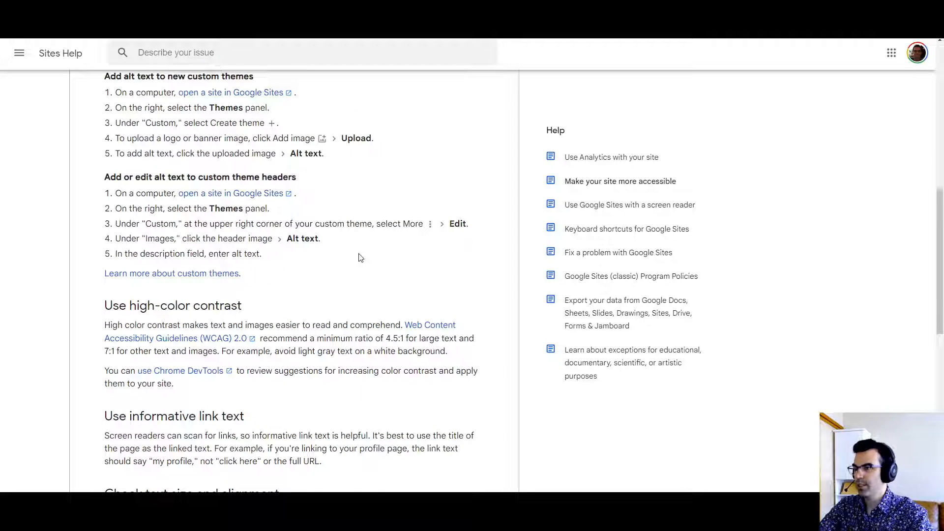
pyautogui.moveTo(275, 228)
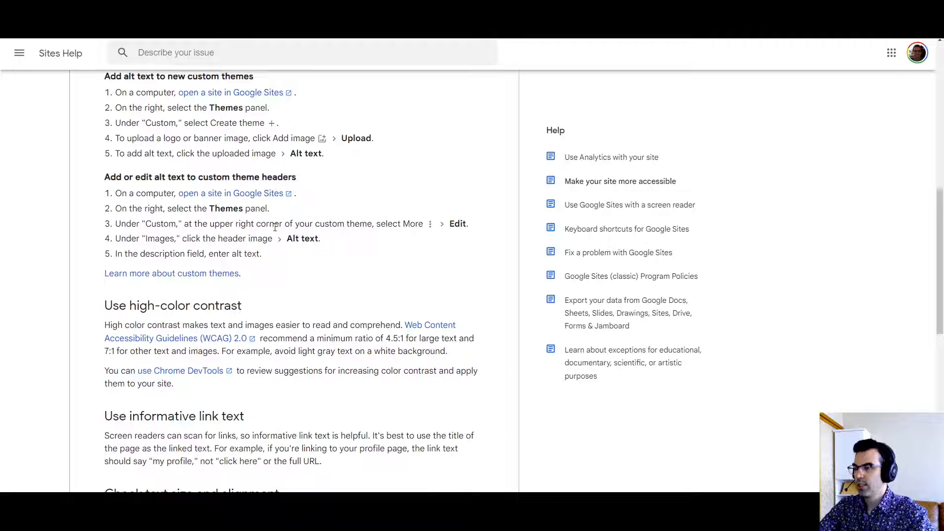
pyautogui.scroll(3)
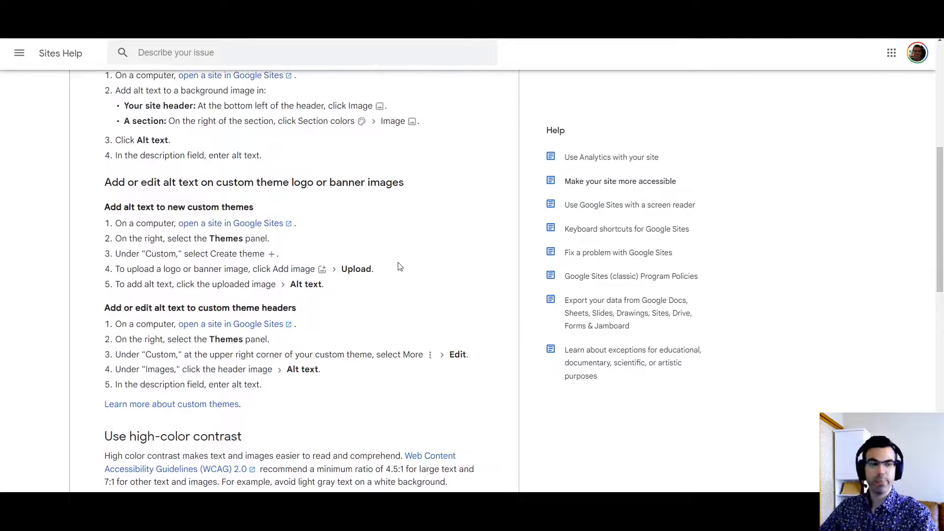
pyautogui.moveTo(394, 171)
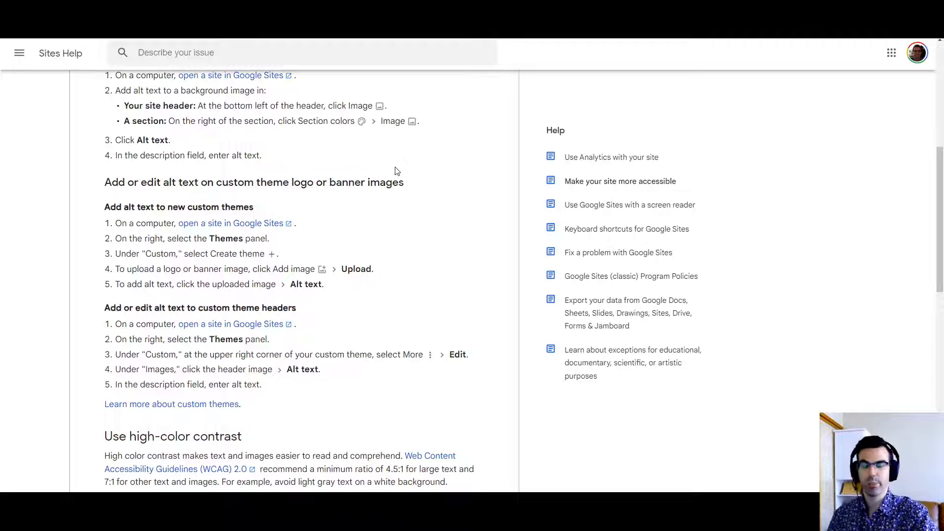
pyautogui.moveTo(406, 212)
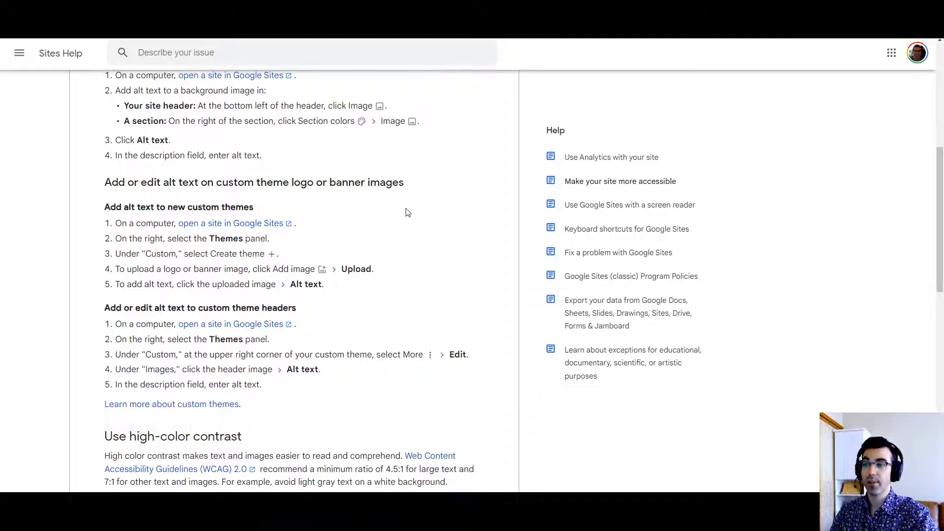
pyautogui.moveTo(408, 253)
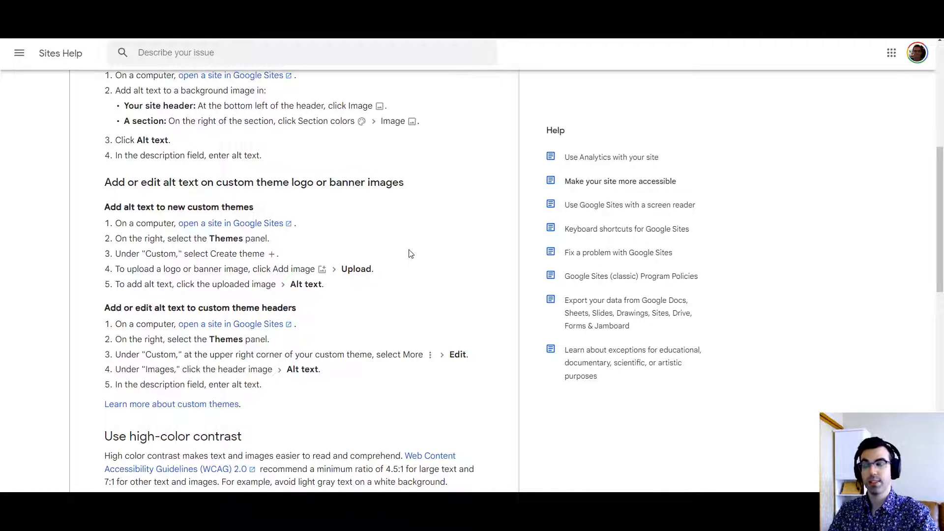
pyautogui.scroll(-3)
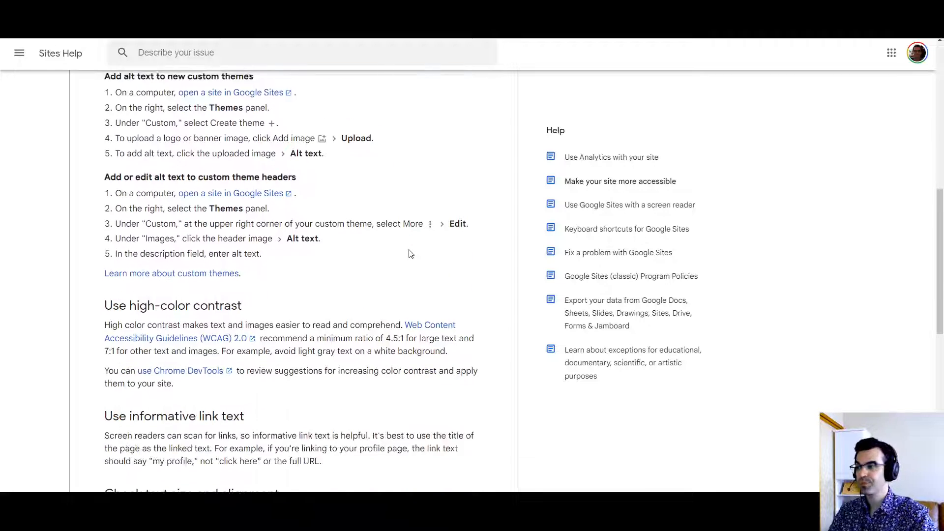
pyautogui.scroll(-3)
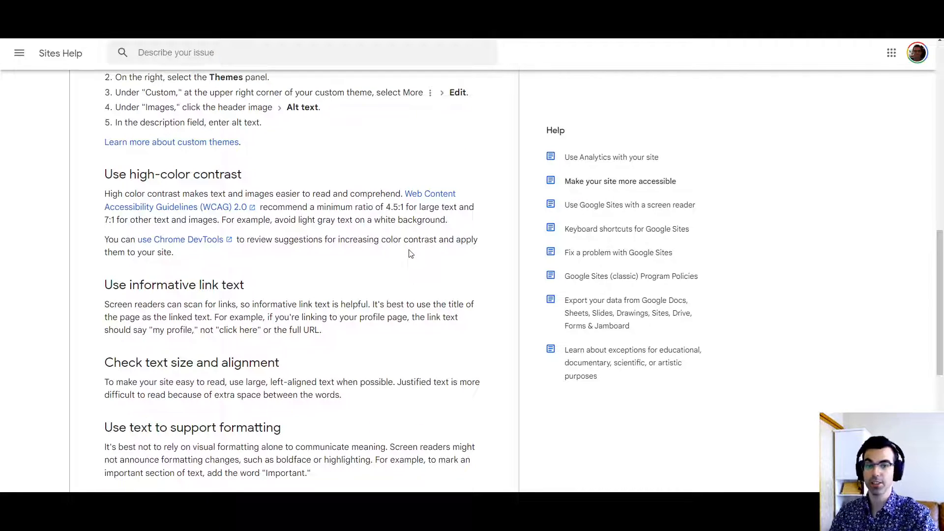
pyautogui.scroll(3)
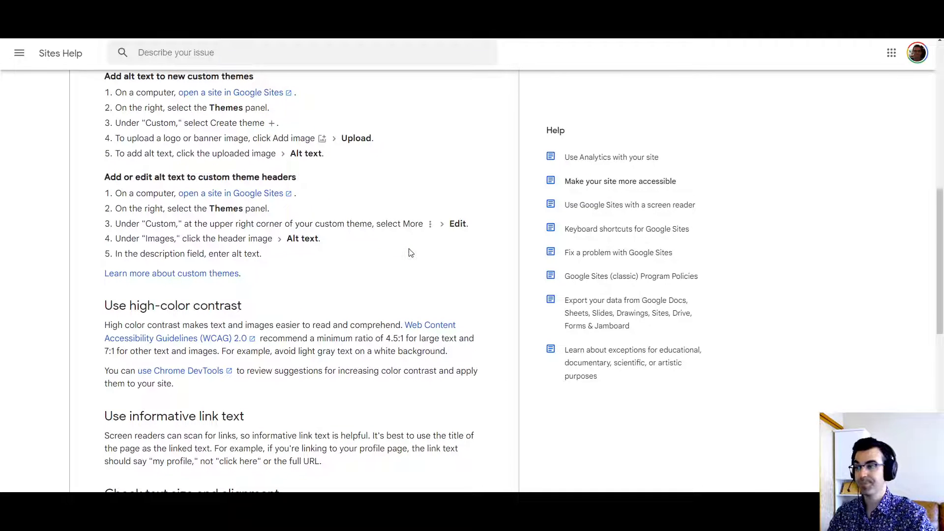
pyautogui.scroll(-3)
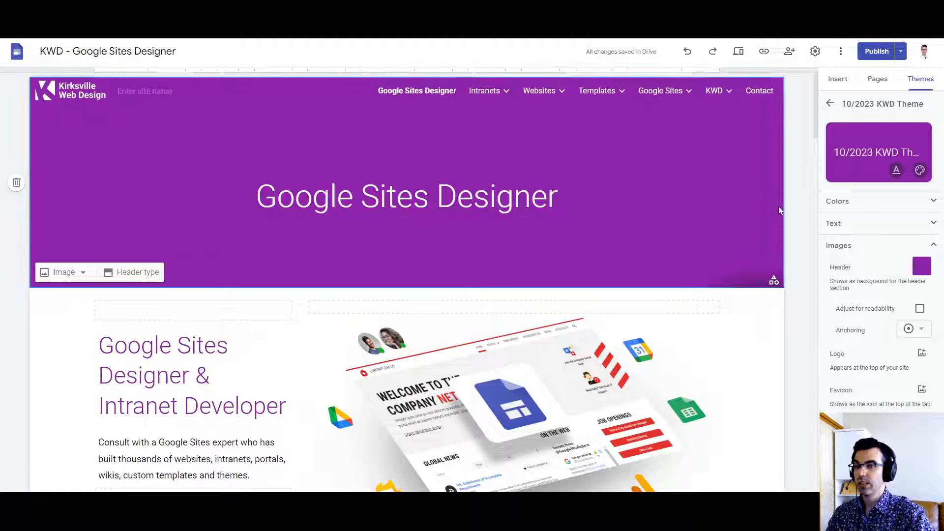
pyautogui.moveTo(151, 187)
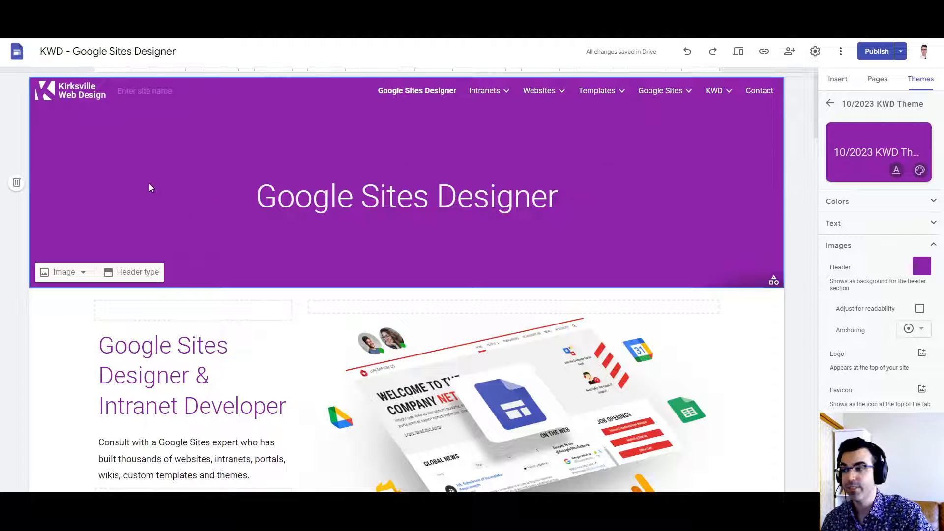
# Scroll down through the KWD homepage's header and the sections below it.
pyautogui.scroll(-3)
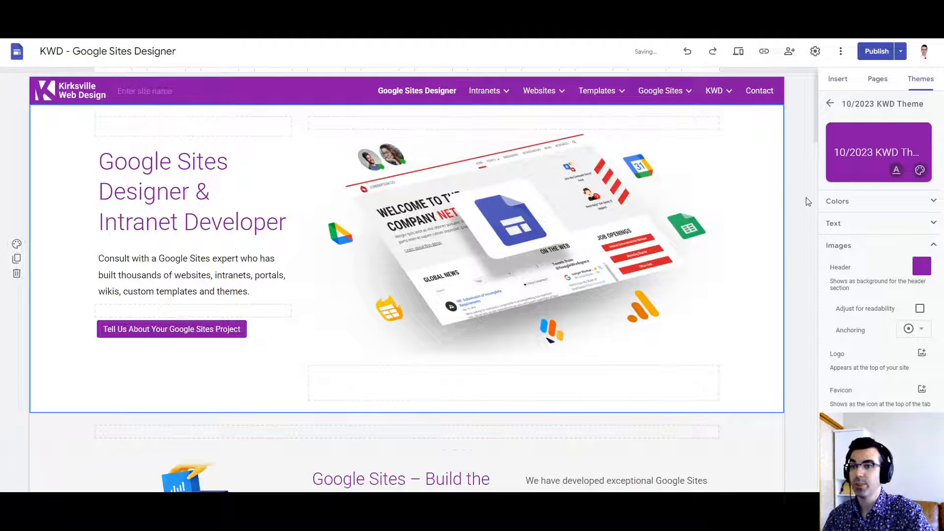
pyautogui.scroll(-3)
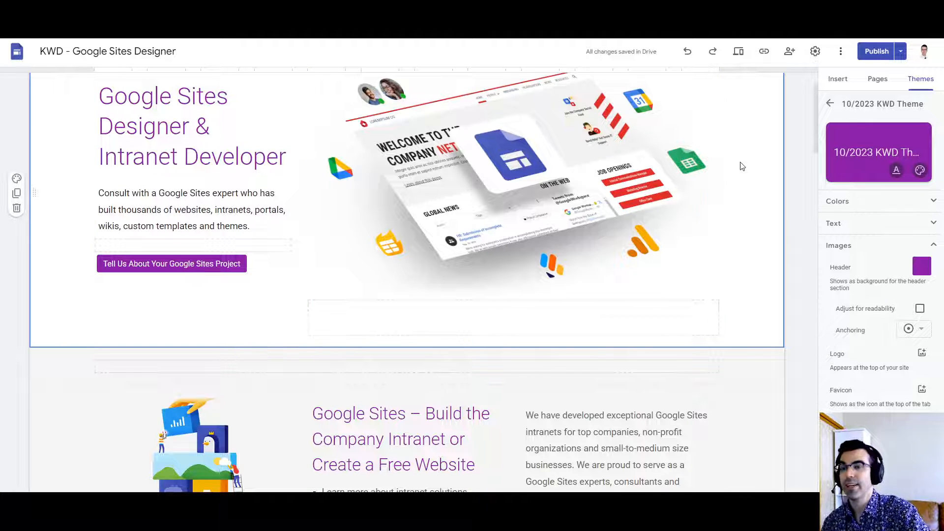
pyautogui.scroll(-3)
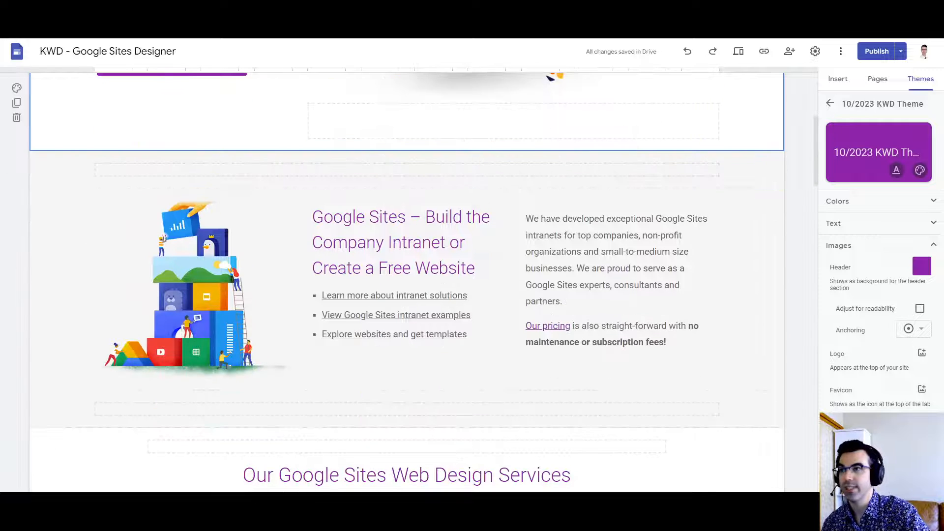
pyautogui.click(618, 259)
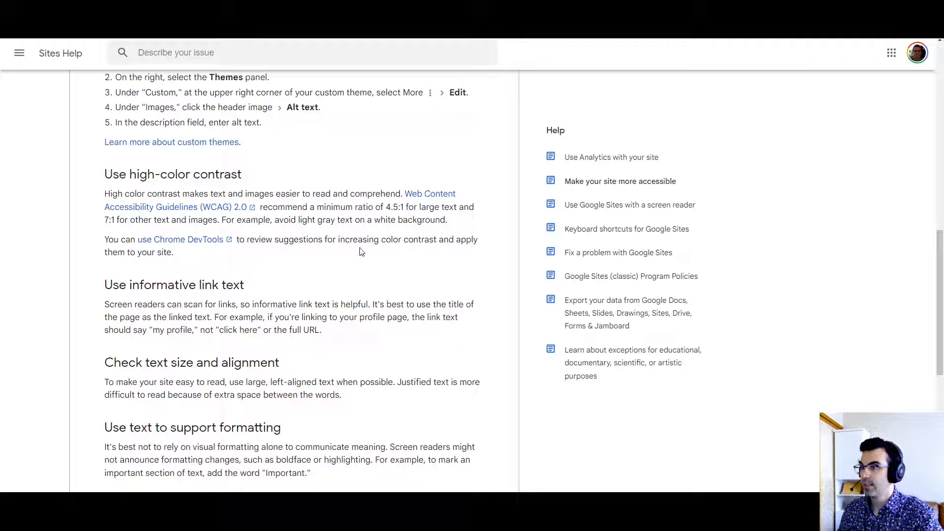
# Read the remaining contrast, link text, text size and list guidelines to the article's end.
pyautogui.moveTo(264, 219); pyautogui.dragTo(351, 220)
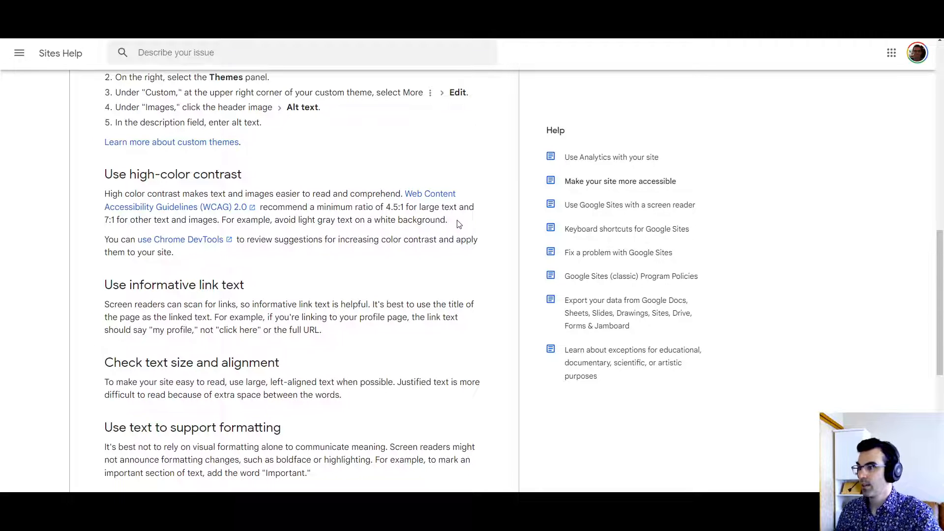
pyautogui.scroll(-3)
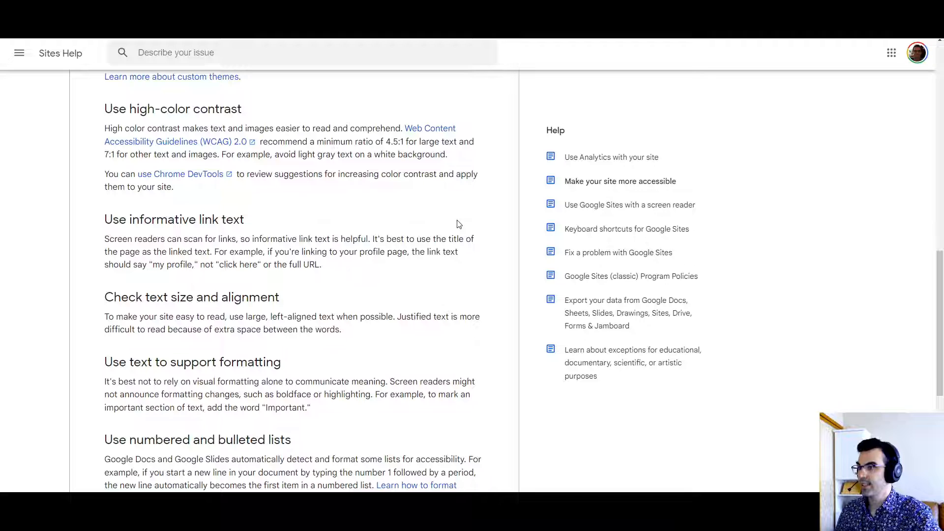
pyautogui.scroll(-3)
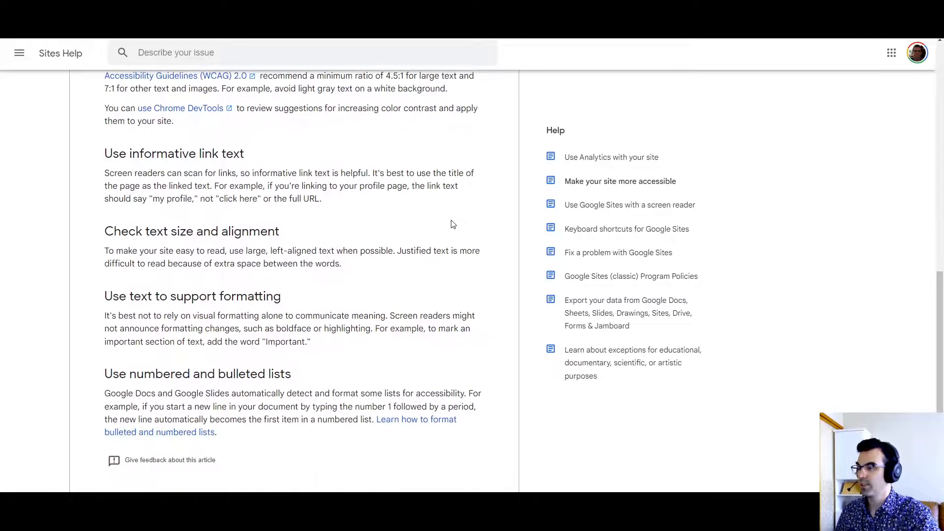
pyautogui.scroll(-3)
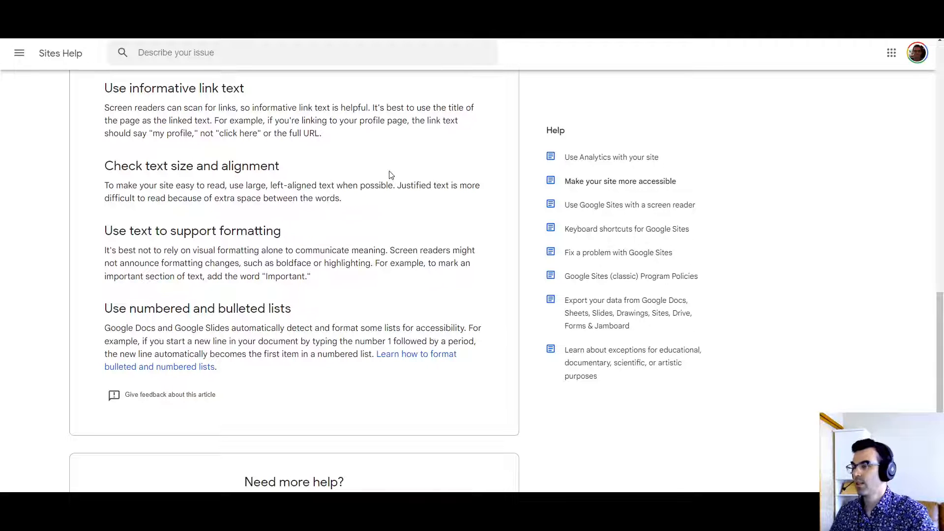
pyautogui.moveTo(389, 185)
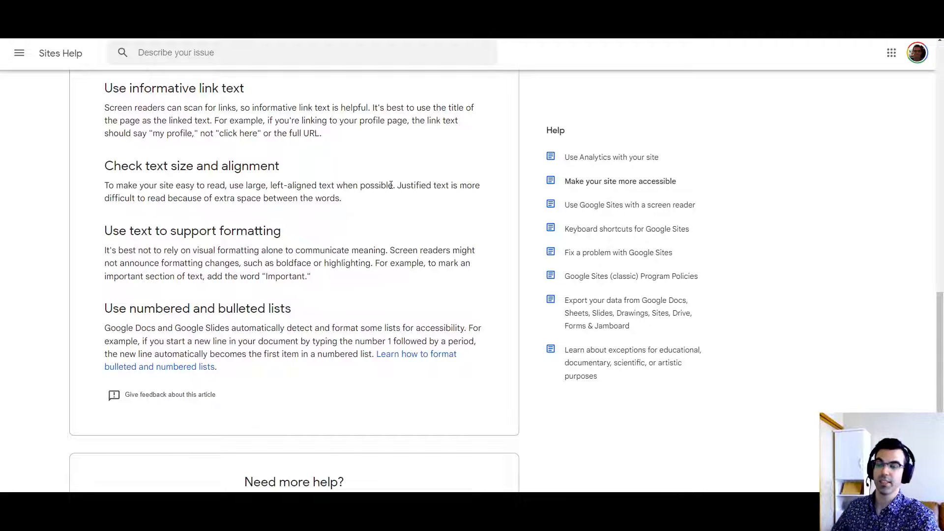
pyautogui.moveTo(379, 194)
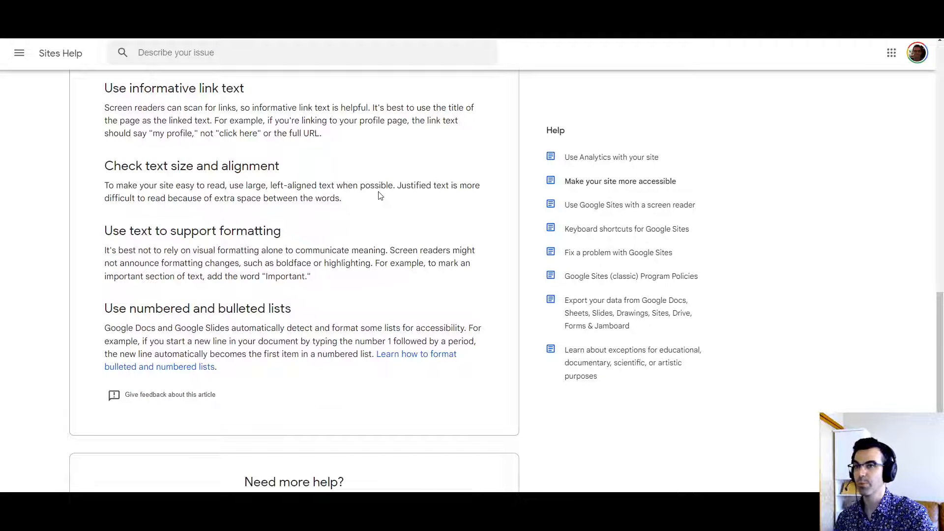
pyautogui.moveTo(364, 262)
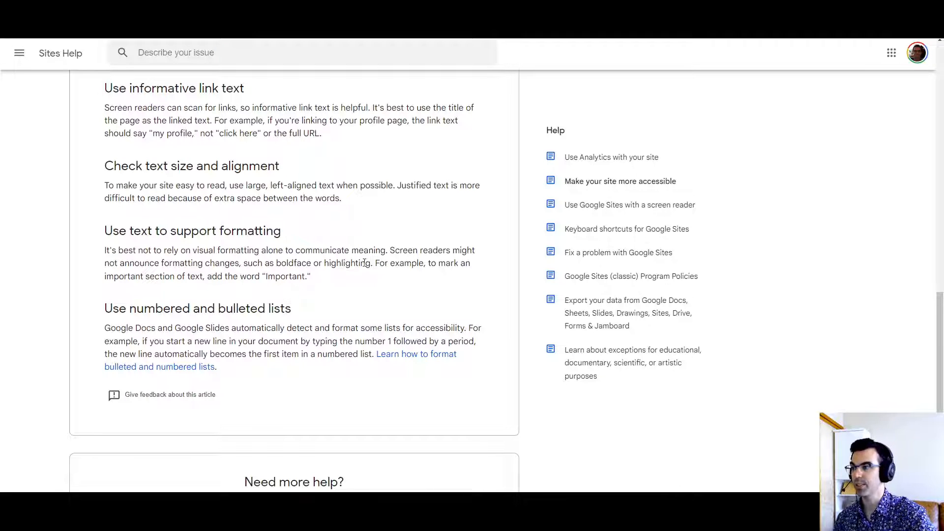
pyautogui.moveTo(365, 210)
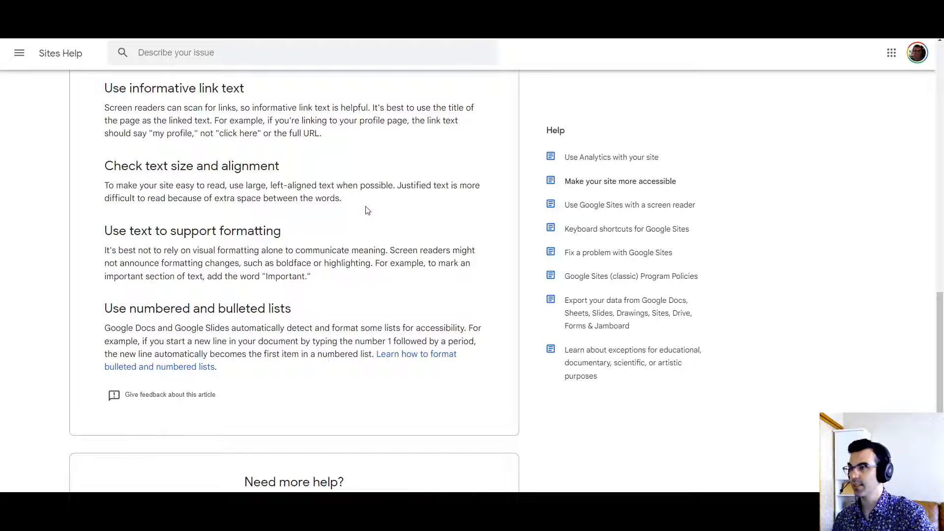
pyautogui.moveTo(212, 185); pyautogui.dragTo(269, 185)
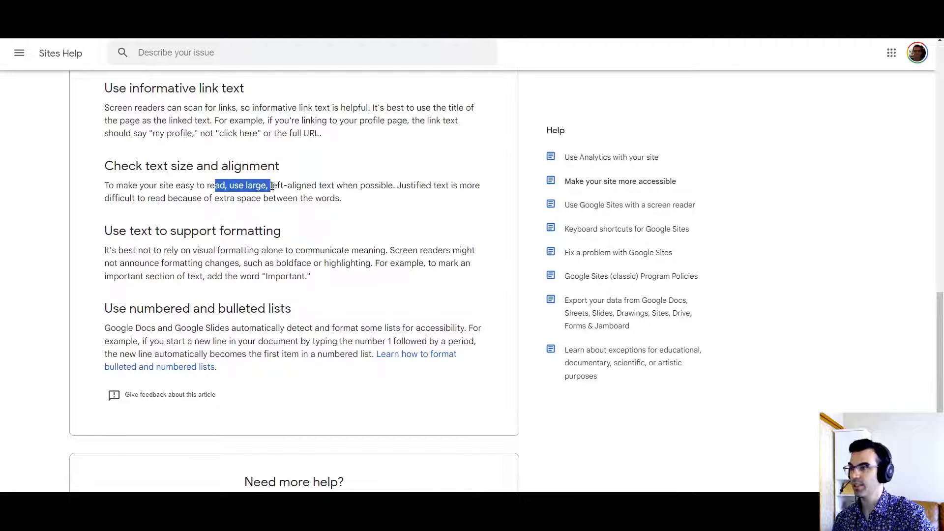
pyautogui.click(363, 230)
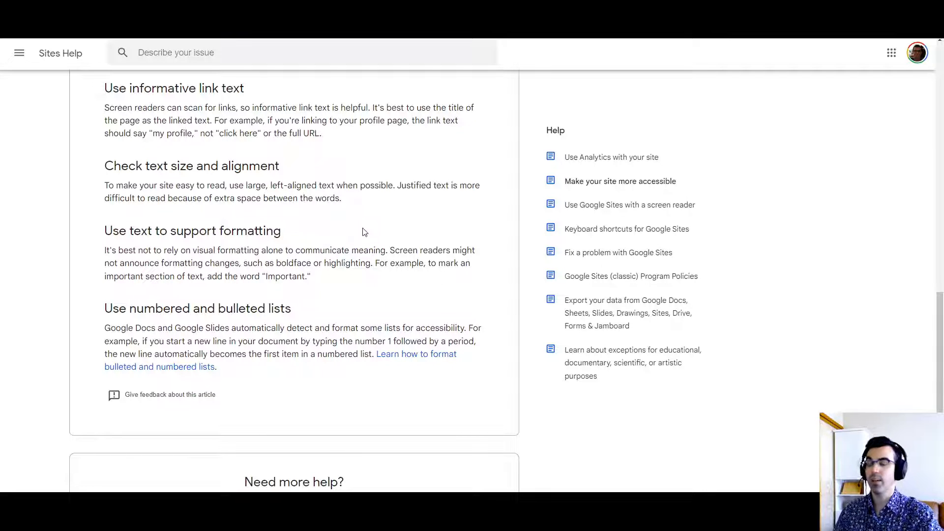
pyautogui.moveTo(367, 238)
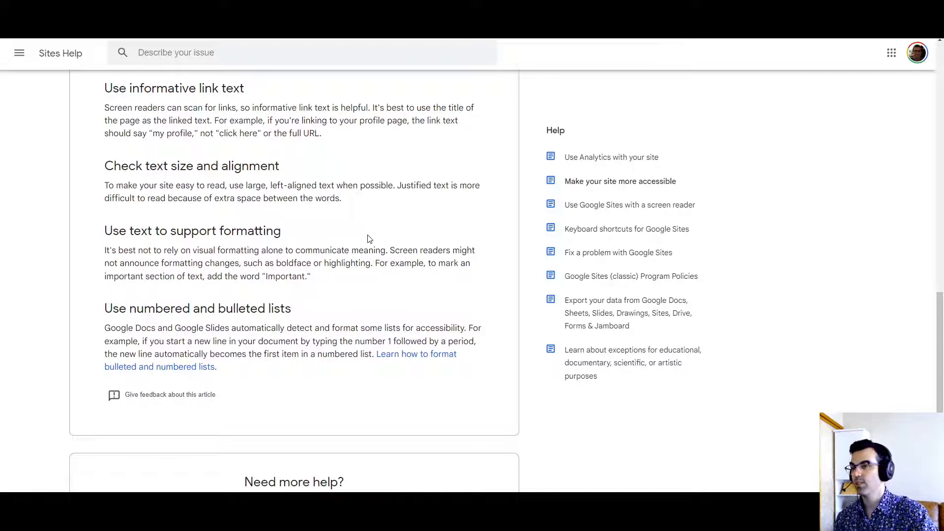
pyautogui.moveTo(374, 265)
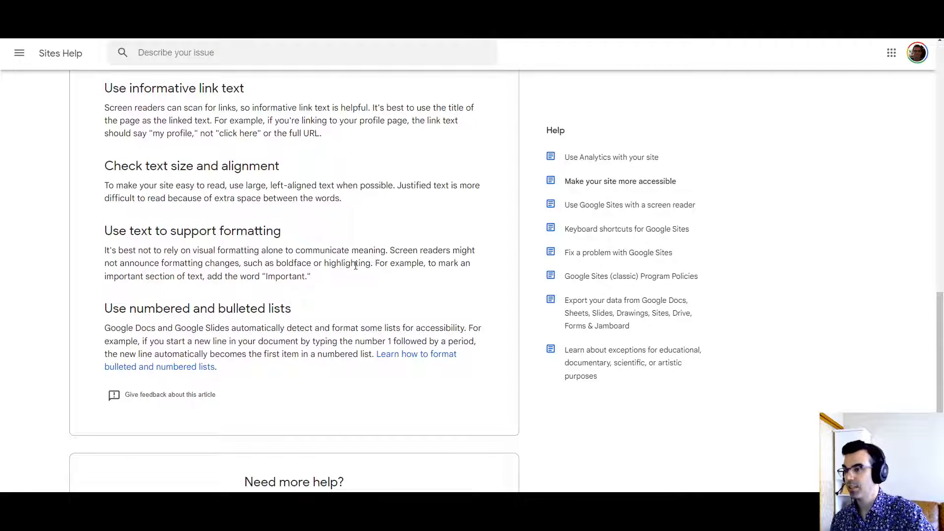
pyautogui.moveTo(319, 286)
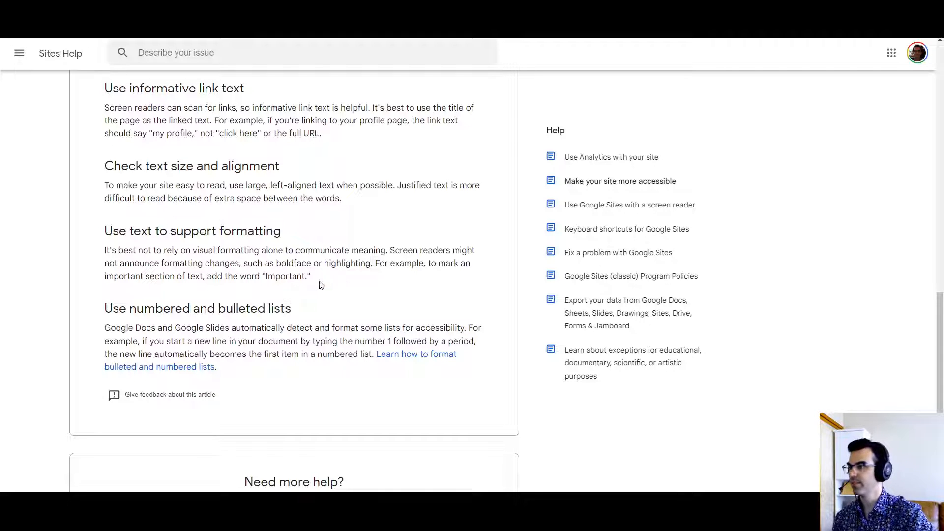
pyautogui.moveTo(328, 273)
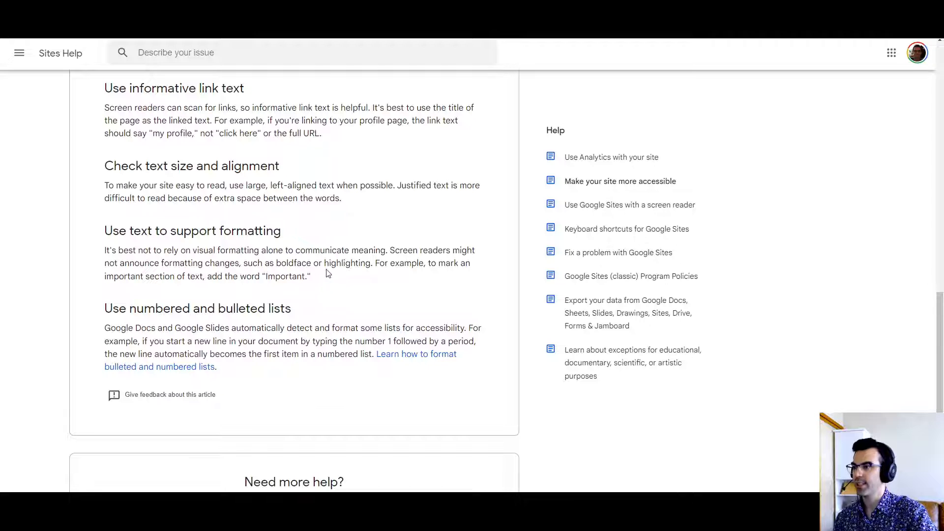
pyautogui.moveTo(313, 284)
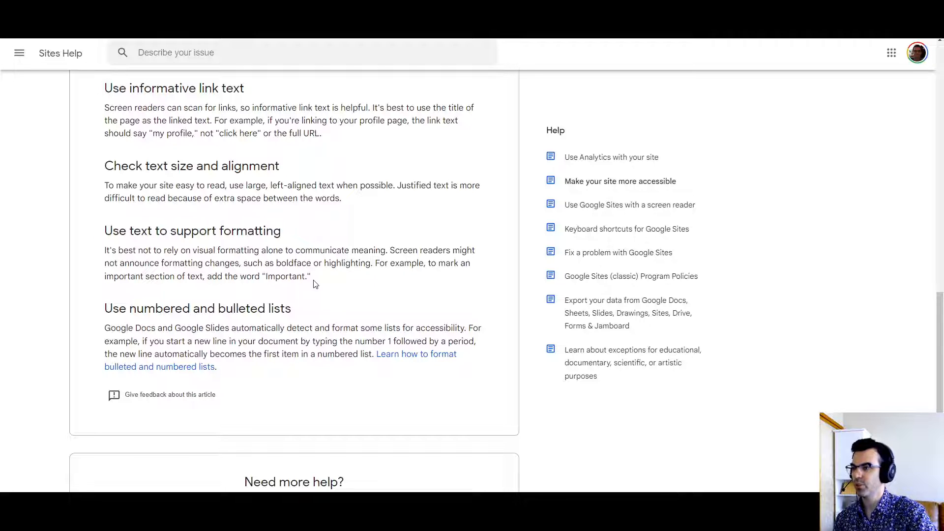
# Scroll back to the top of the accessibility article's alt text instructions.
pyautogui.scroll(-3)
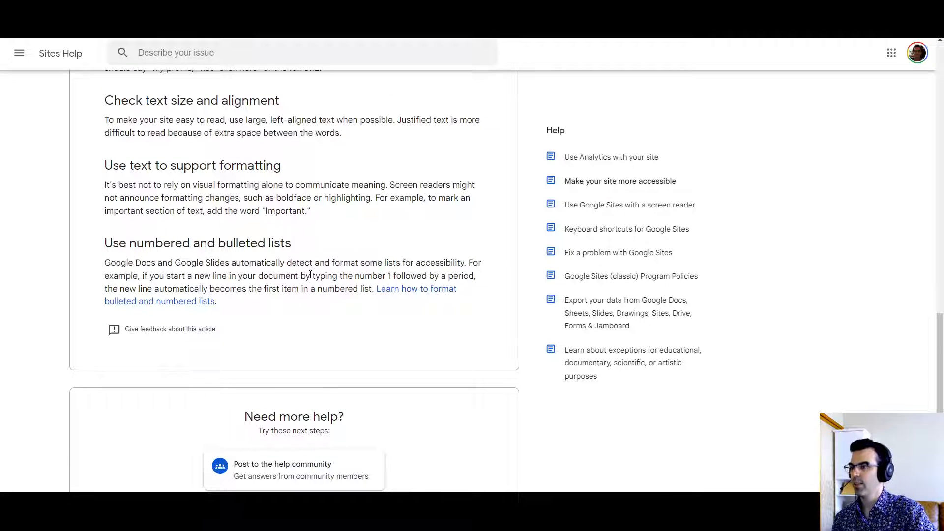
pyautogui.scroll(3)
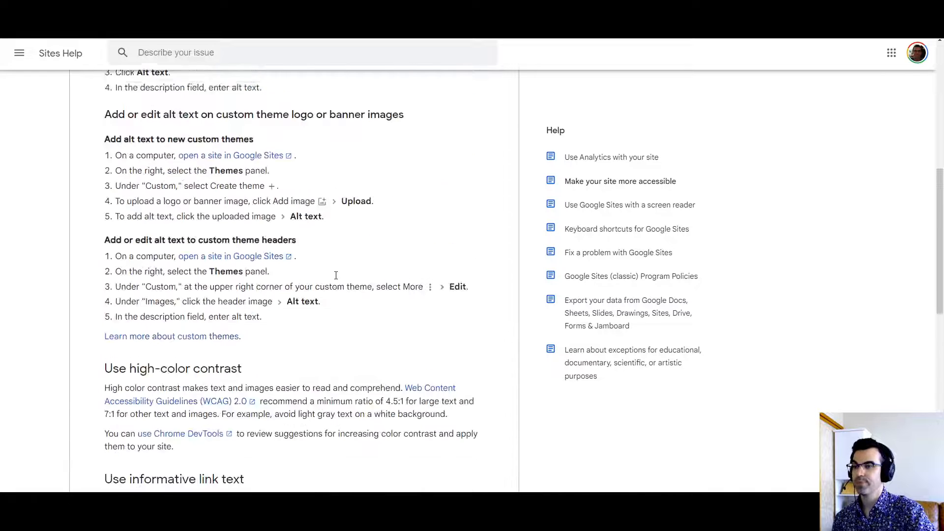
pyautogui.scroll(3)
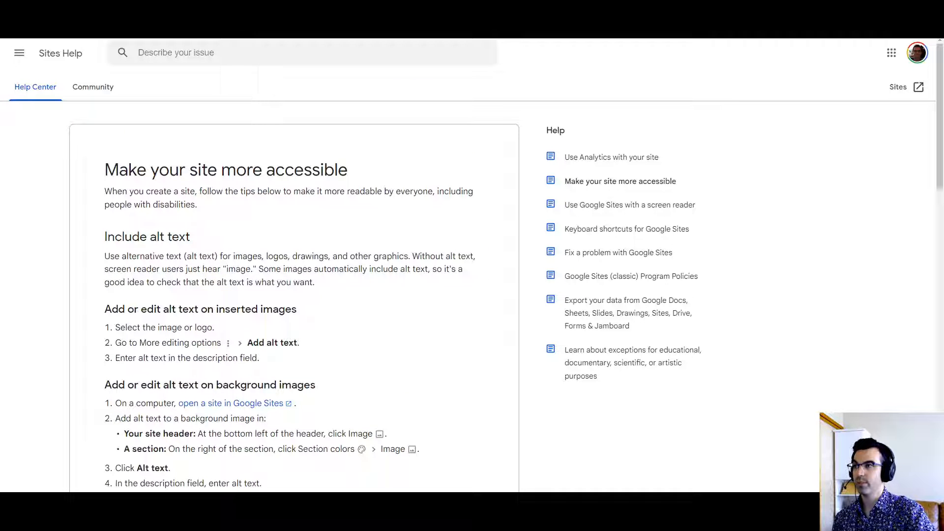
pyautogui.moveTo(412, 133)
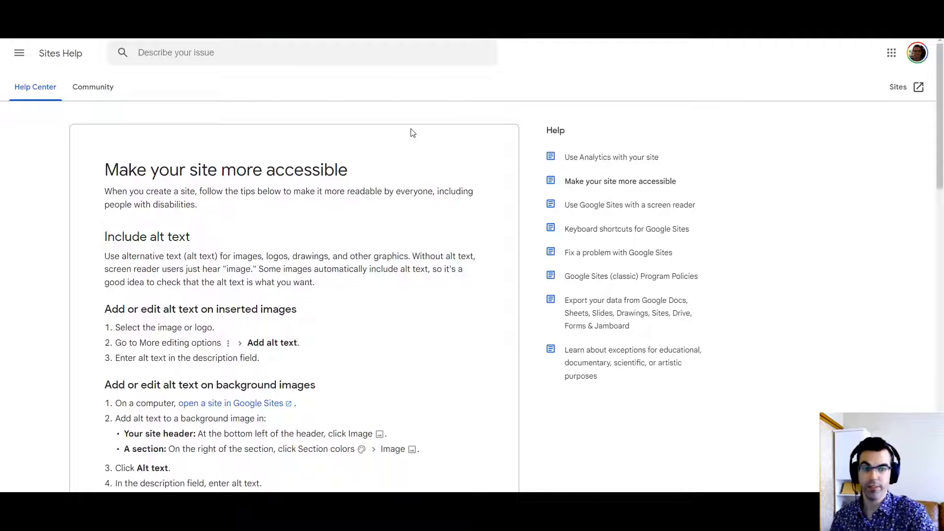
pyautogui.moveTo(331, 190)
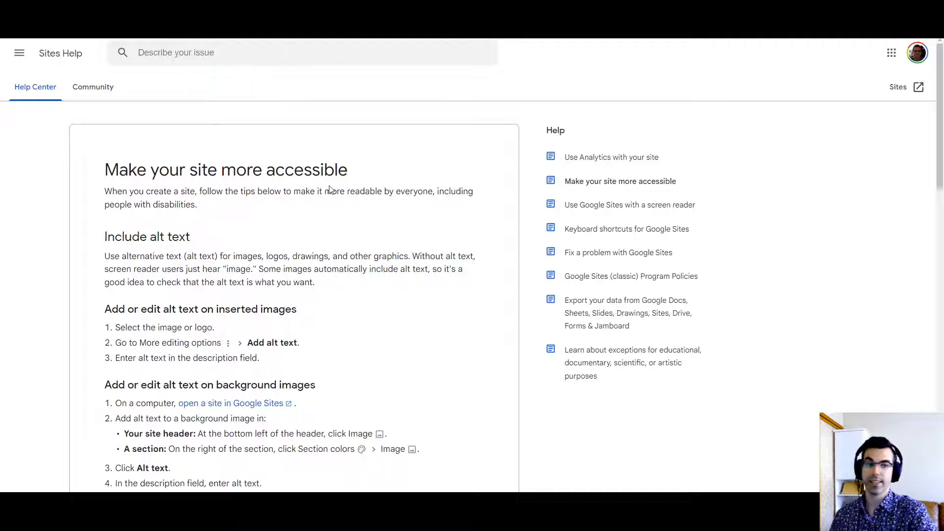